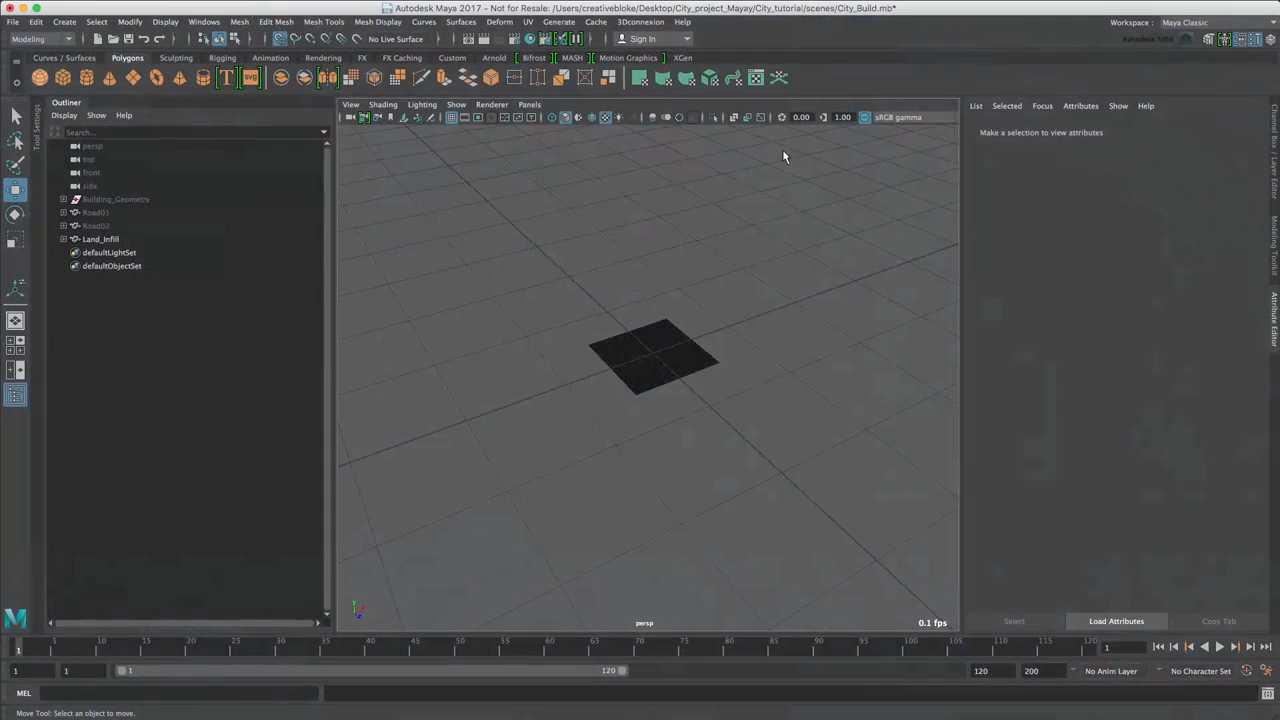
Step: Create a MASH network from the Land_Infill tile via the MASH shelf
{"action": "left_click", "coordinate": [100, 238]}
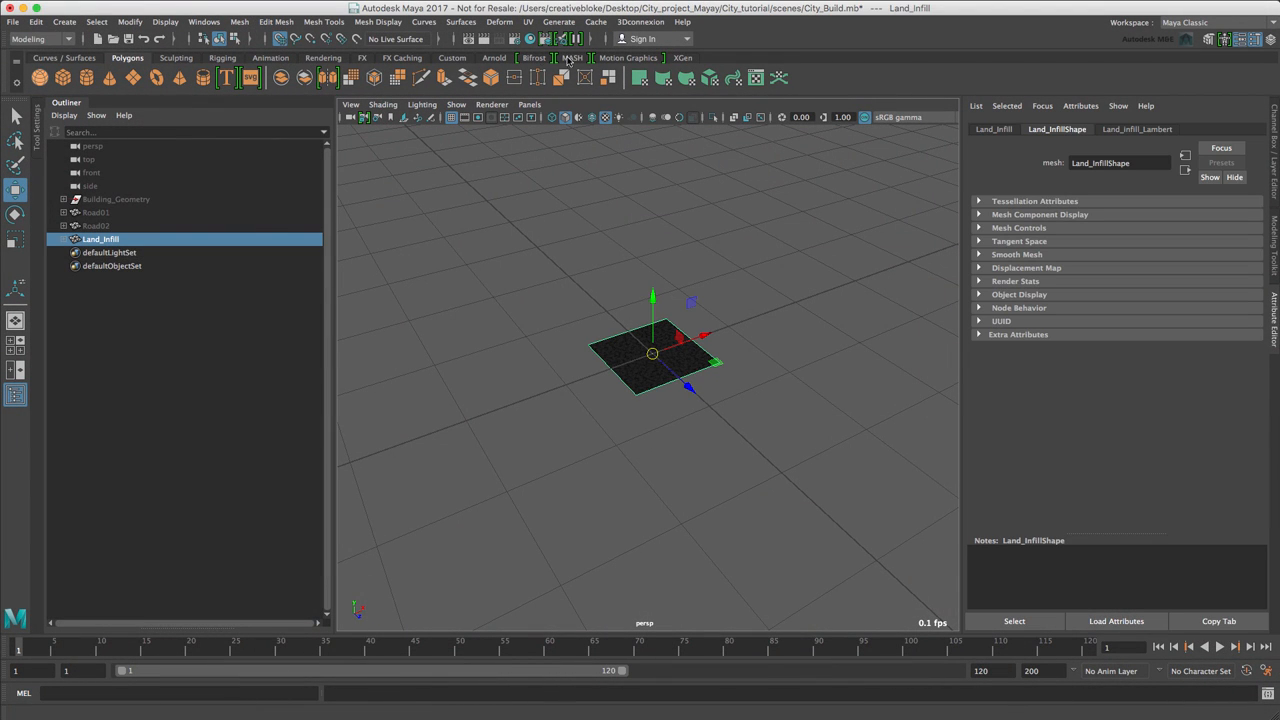
{"action": "left_click", "coordinate": [572, 56]}
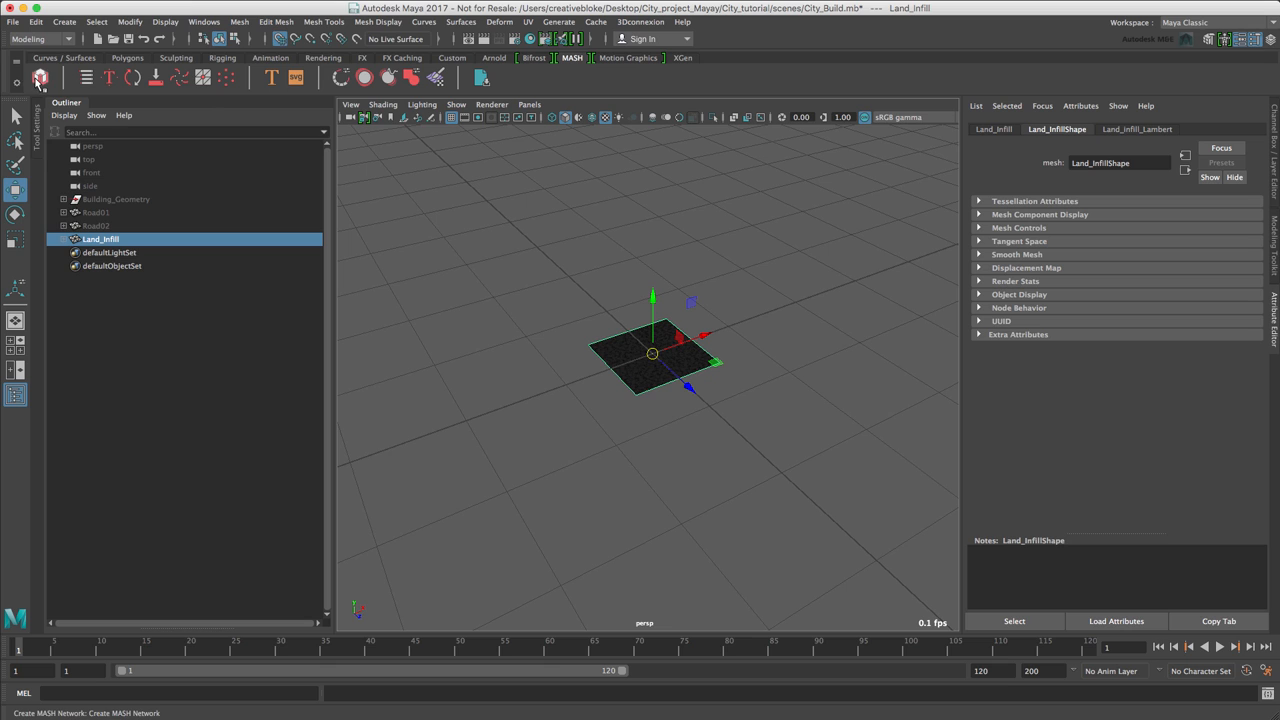
{"action": "mouse_move", "coordinate": [40, 76]}
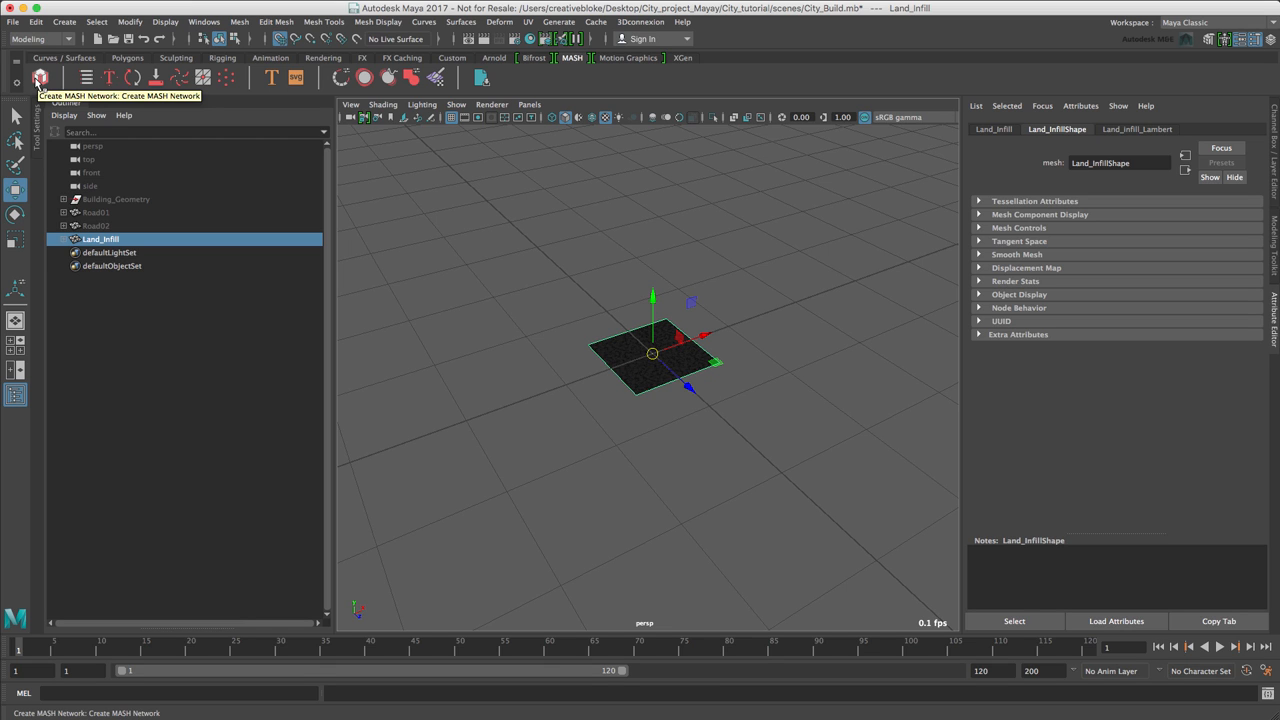
{"action": "left_click", "coordinate": [40, 76]}
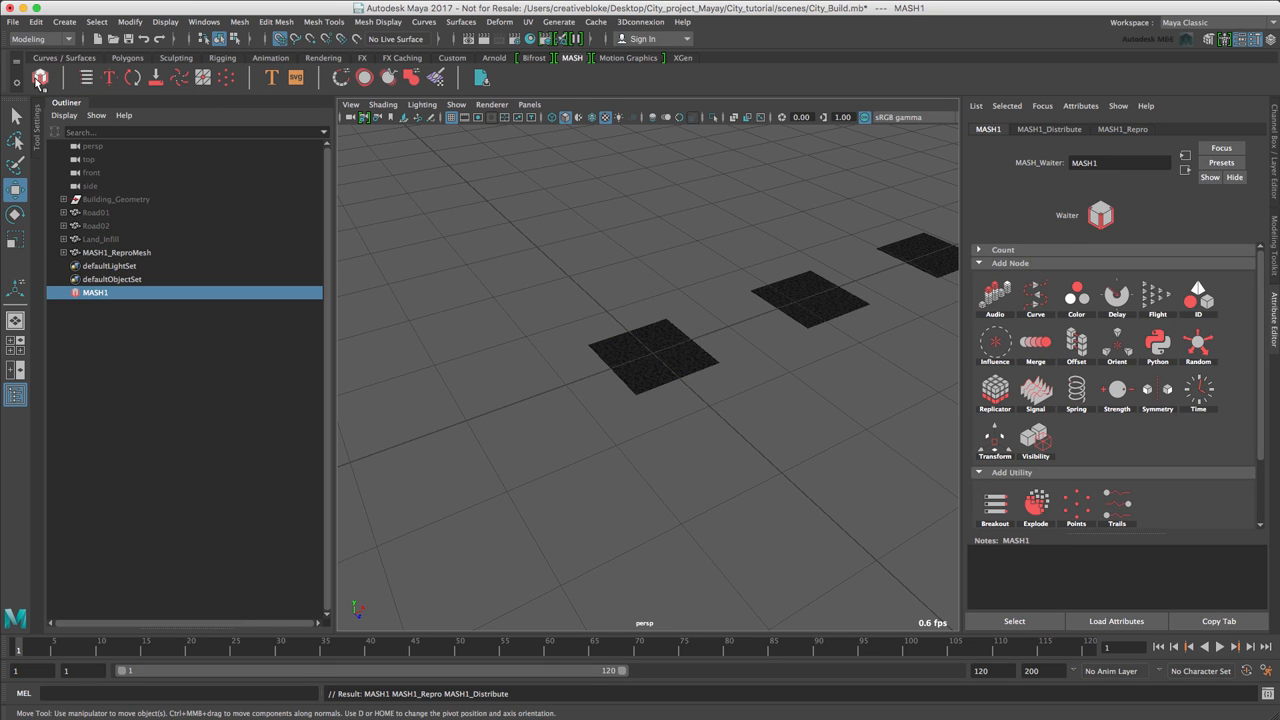
Step: Inspect the generated repro mesh and the MASH1 network node in the Outliner
{"action": "left_click", "coordinate": [650, 358]}
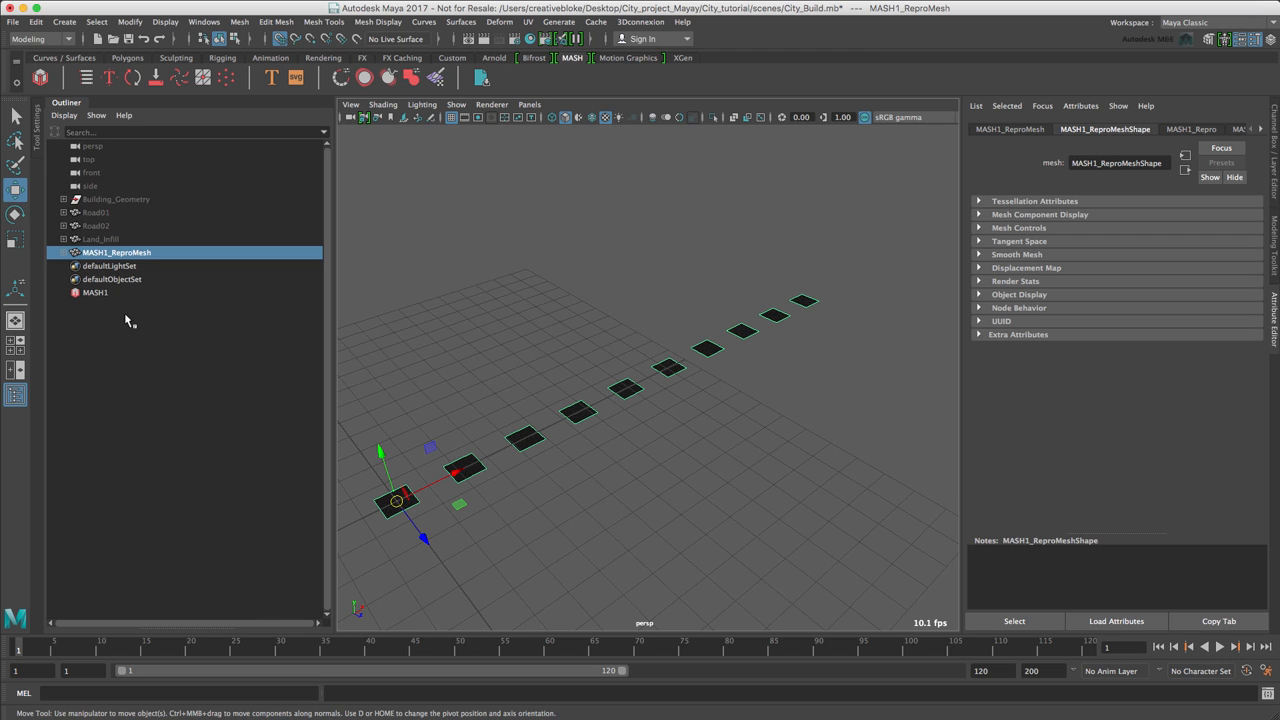
{"action": "left_click", "coordinate": [96, 292]}
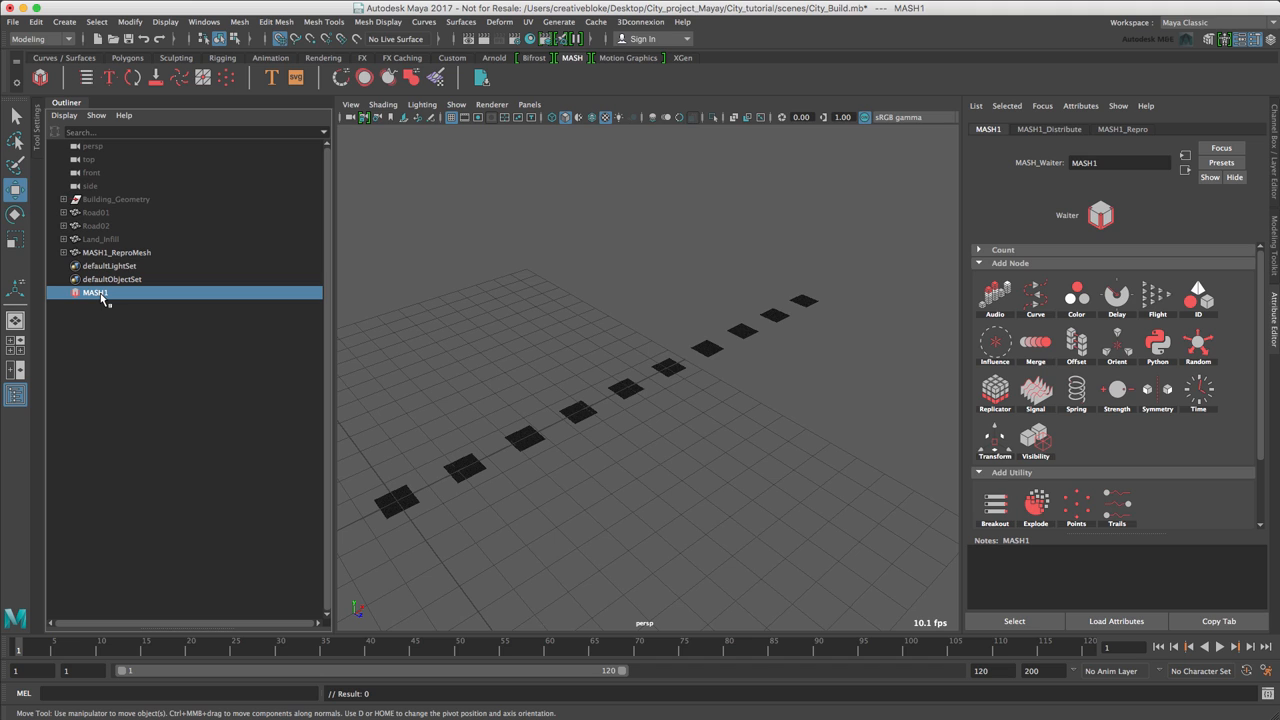
{"action": "left_click", "coordinate": [116, 252]}
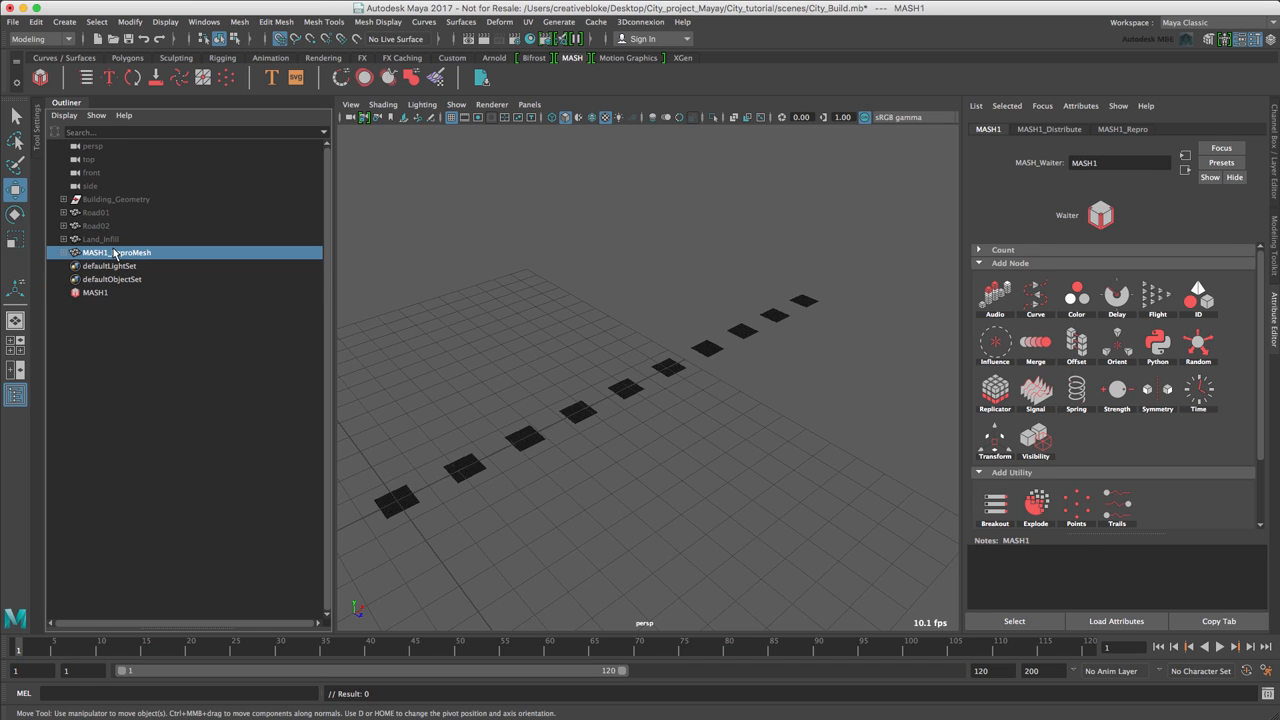
{"action": "left_click", "coordinate": [116, 252]}
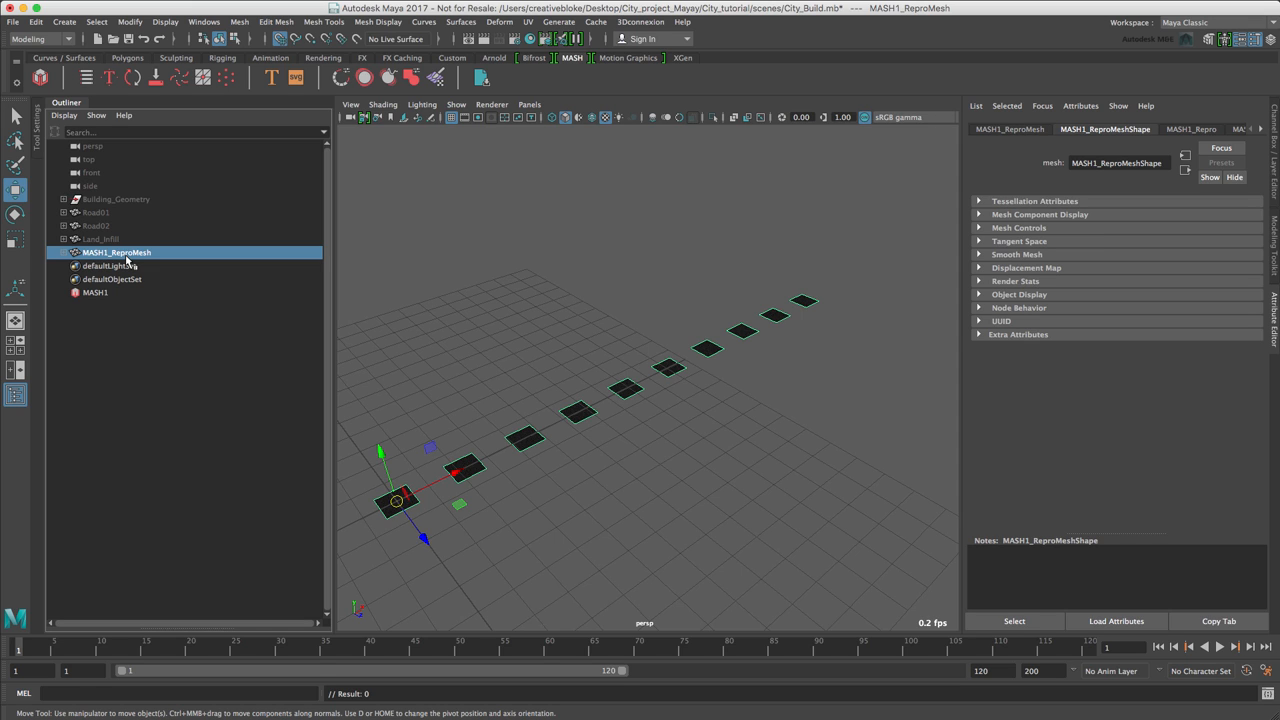
Step: Show MASH1's Distribute and Repro settings, with Land_Infill listed as the source object
{"action": "left_click", "coordinate": [96, 292]}
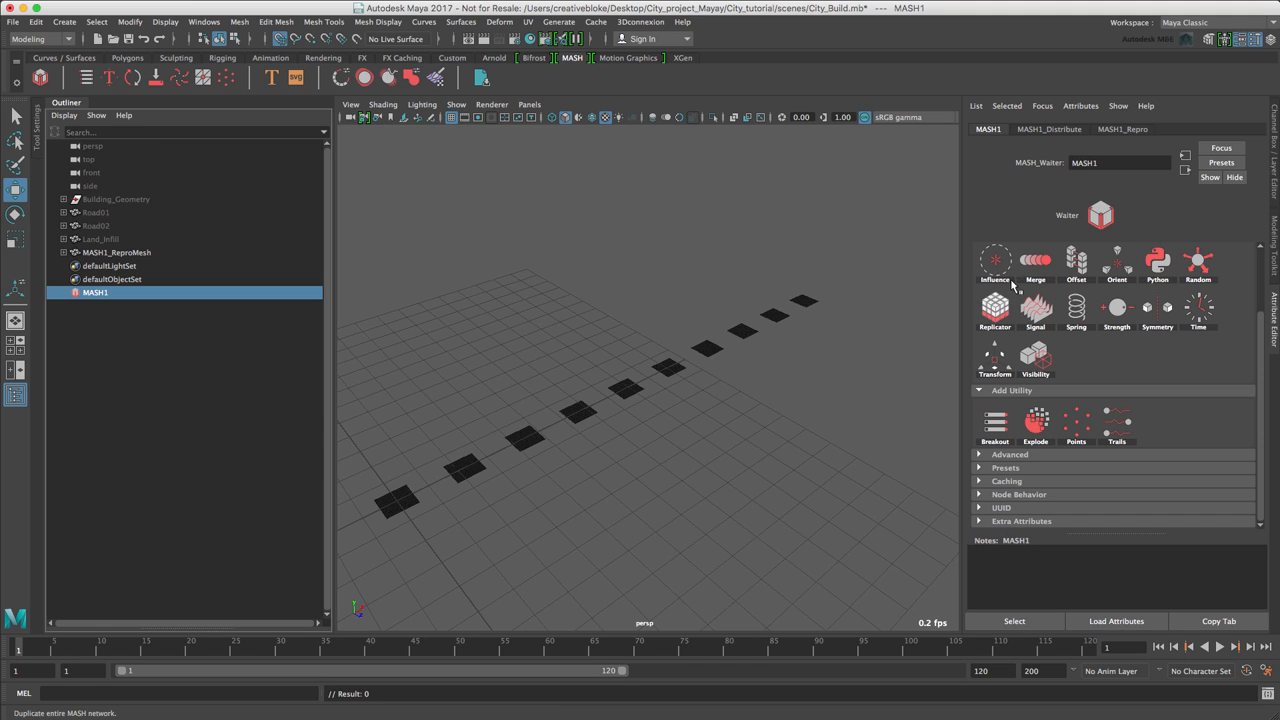
{"action": "left_click", "coordinate": [1048, 128]}
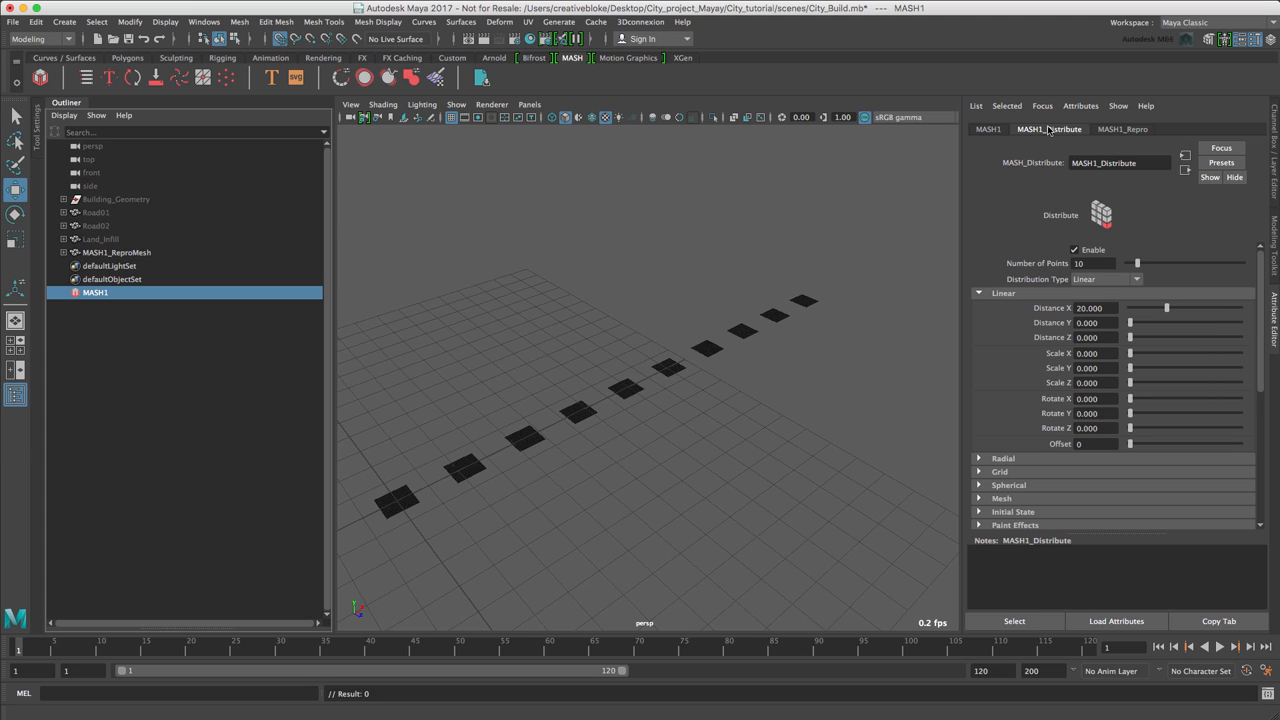
{"action": "left_click", "coordinate": [1124, 128]}
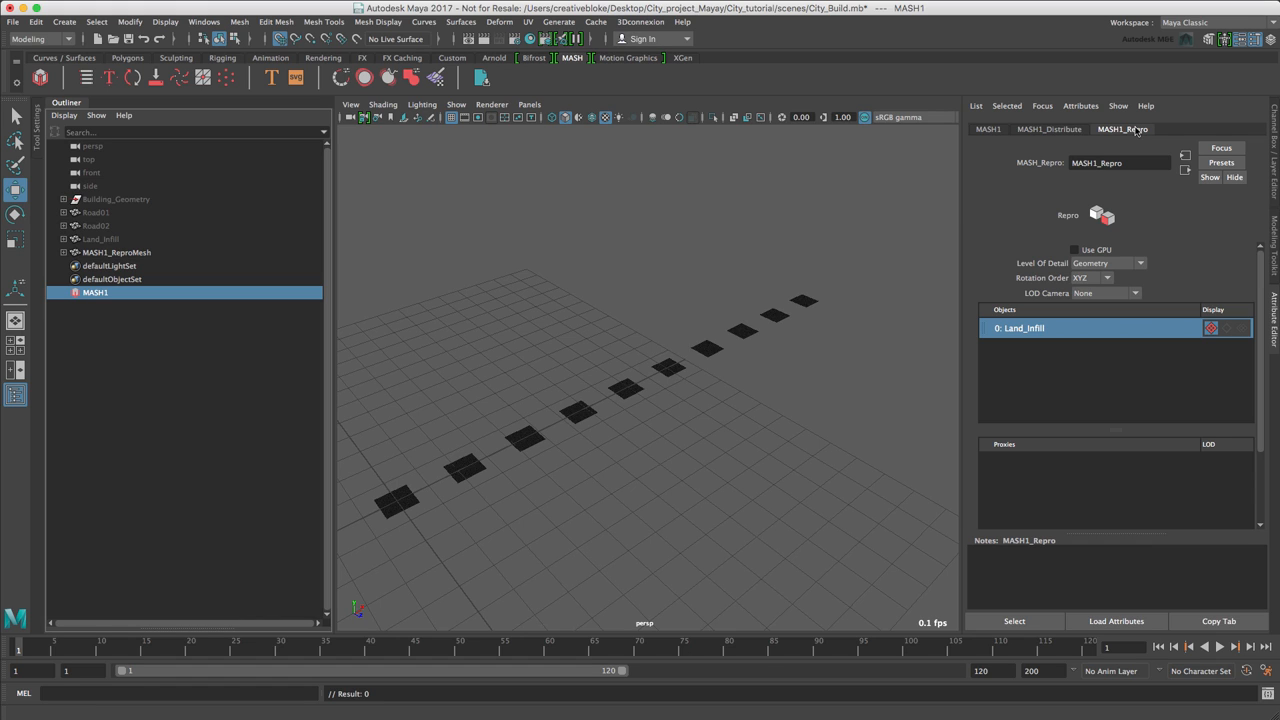
{"action": "mouse_move", "coordinate": [1044, 344]}
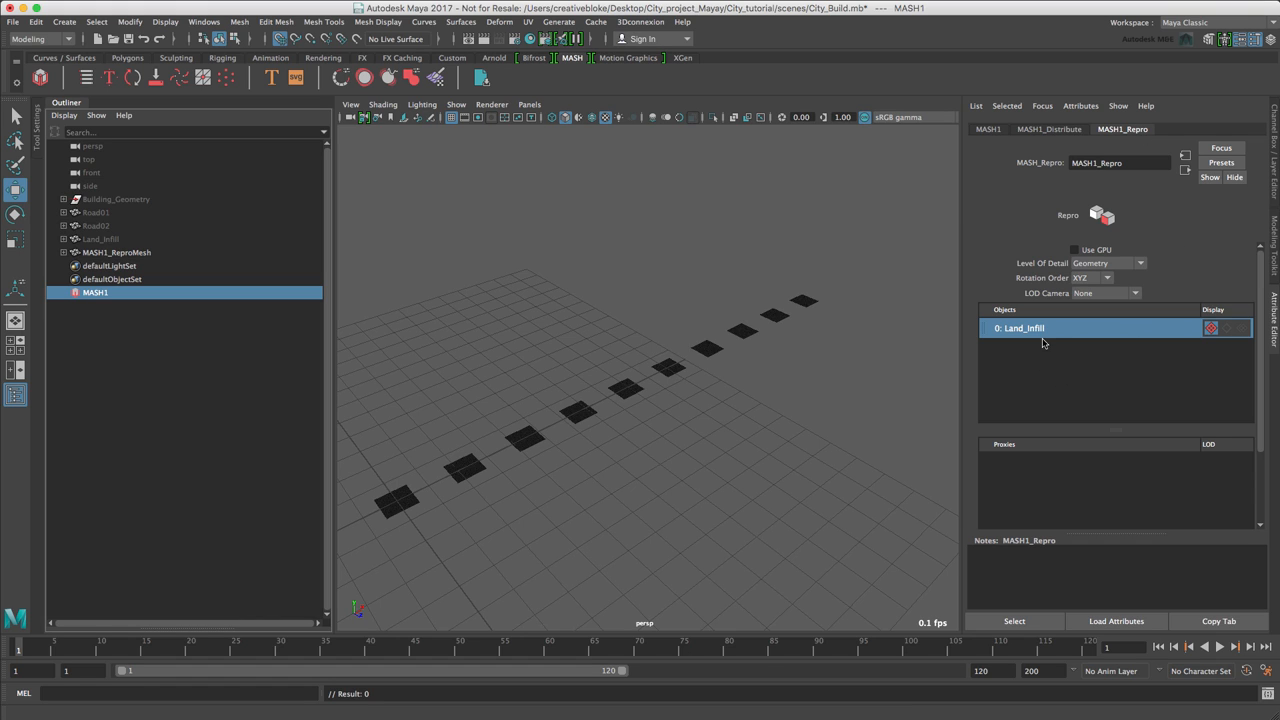
{"action": "mouse_move", "coordinate": [1056, 336]}
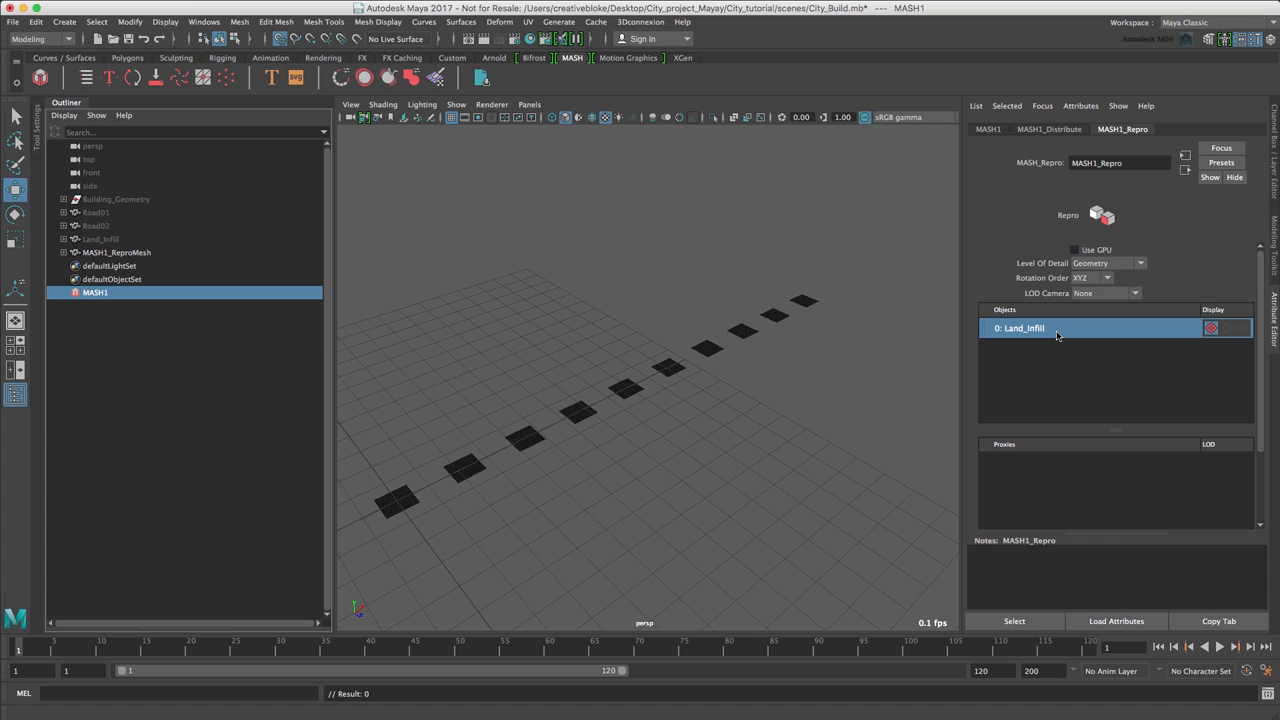
Step: Set Distribution Type to Grid and adjust grid distance/count (5) so tiles pack into a 3x3 square
{"action": "left_click", "coordinate": [1048, 128]}
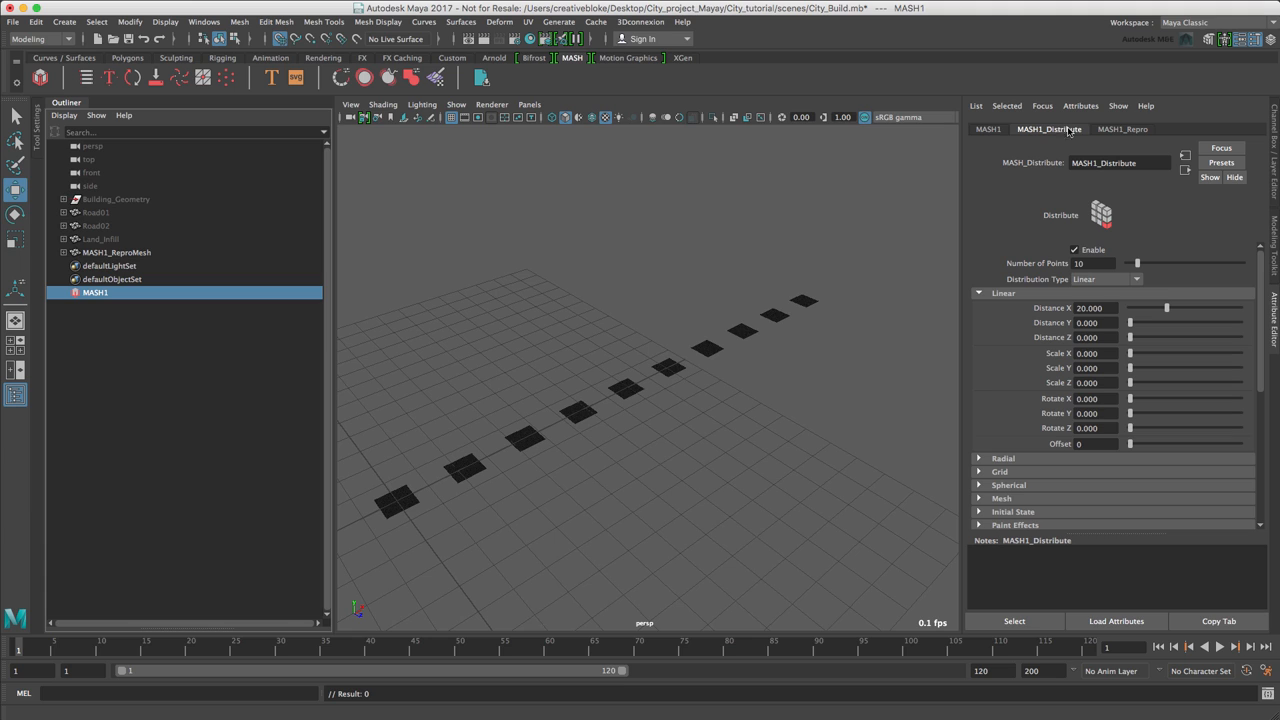
{"action": "left_click", "coordinate": [1104, 280]}
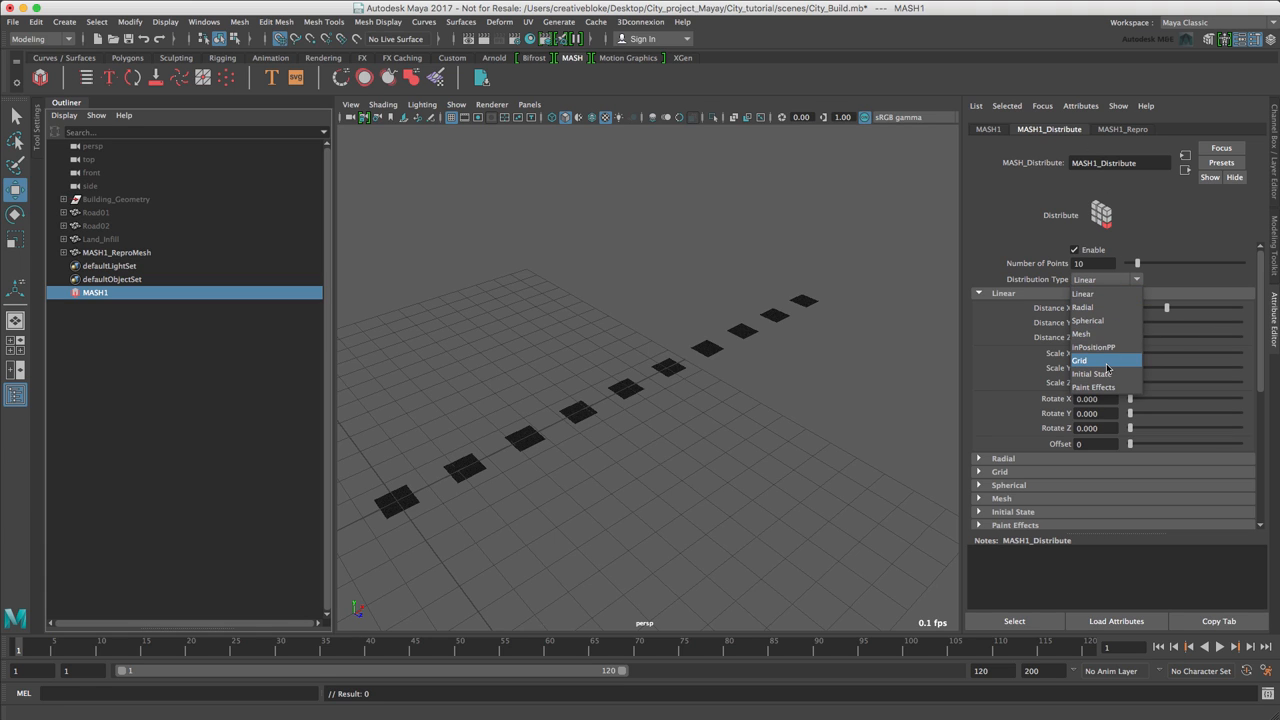
{"action": "left_click", "coordinate": [1080, 360]}
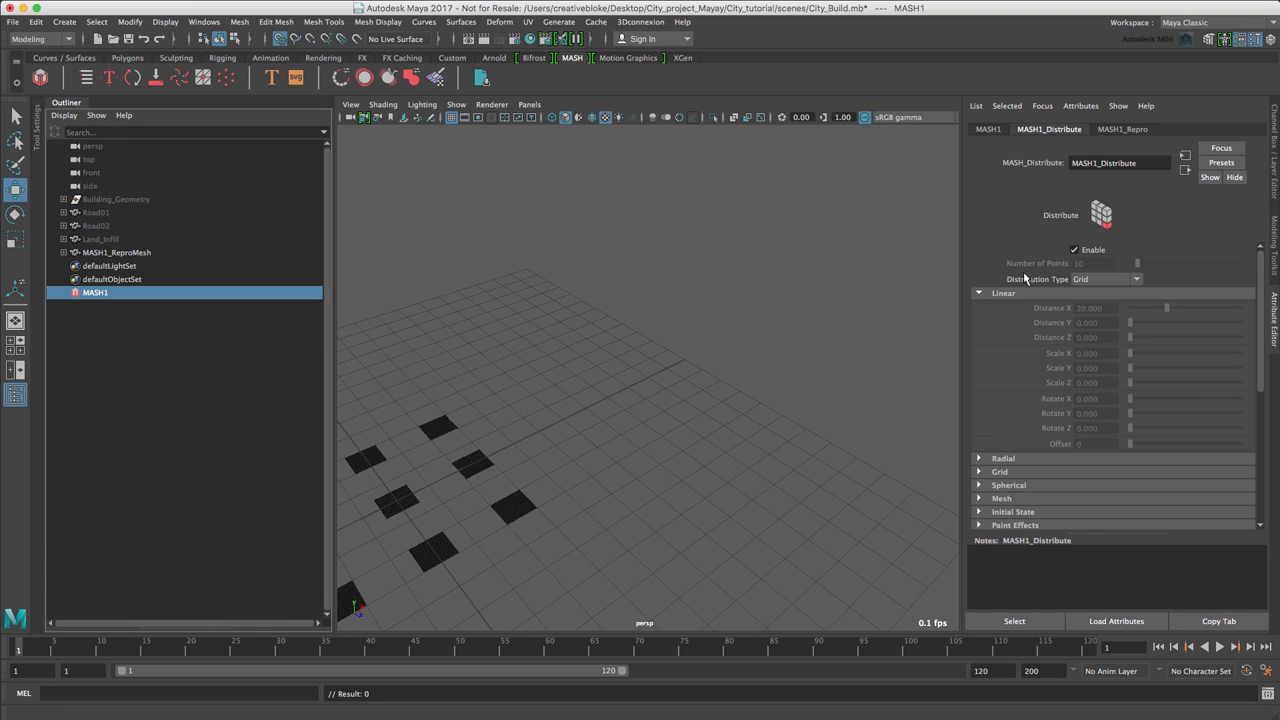
{"action": "left_click", "coordinate": [1004, 292]}
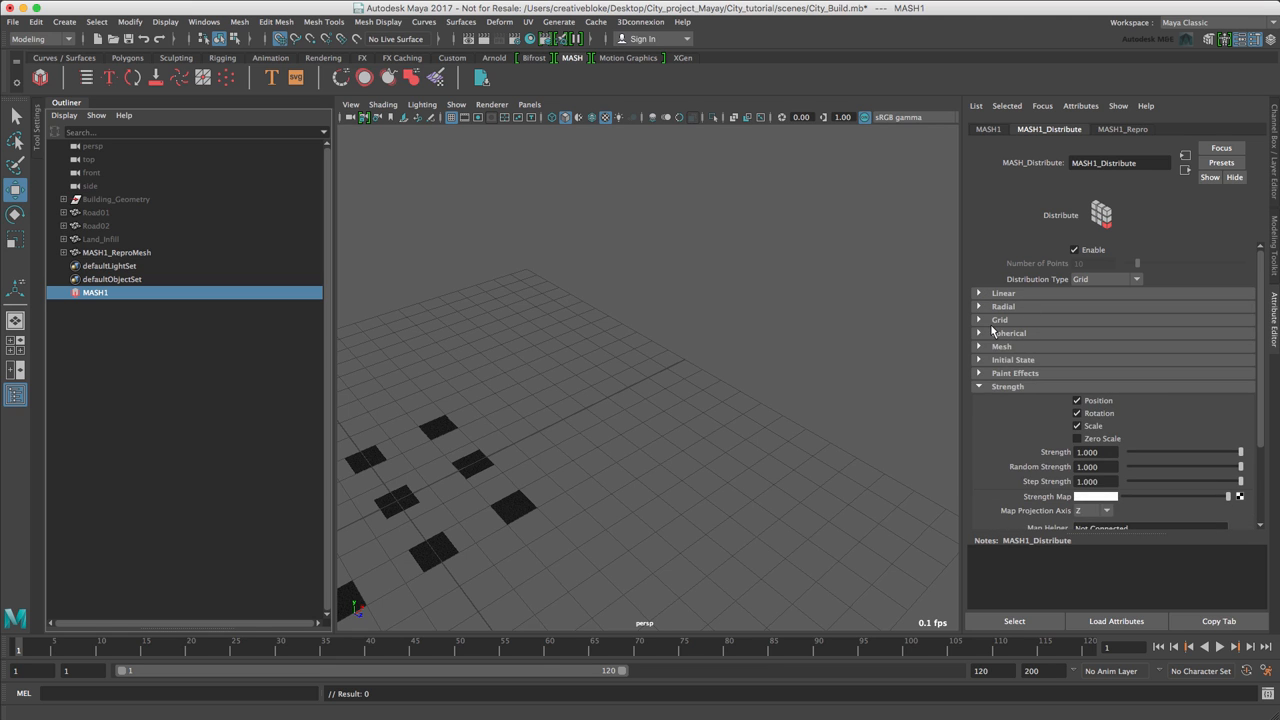
{"action": "left_click", "coordinate": [1000, 320]}
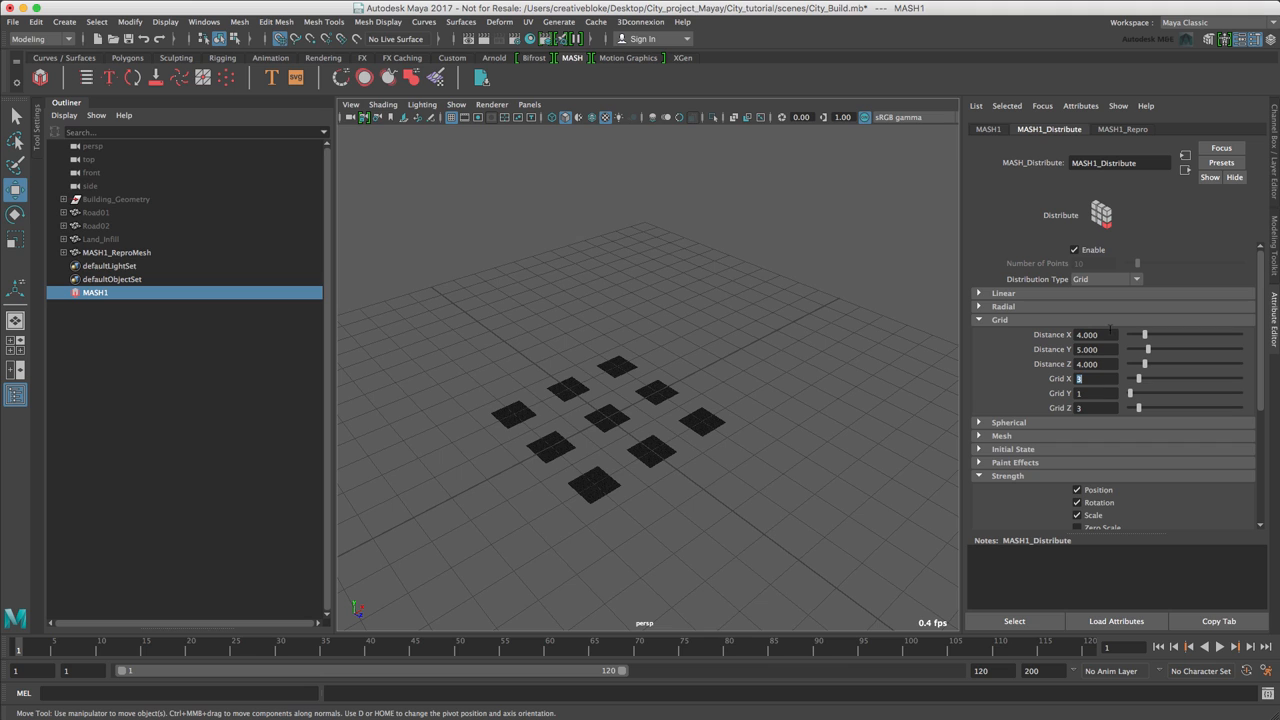
{"action": "type", "text": "5"}
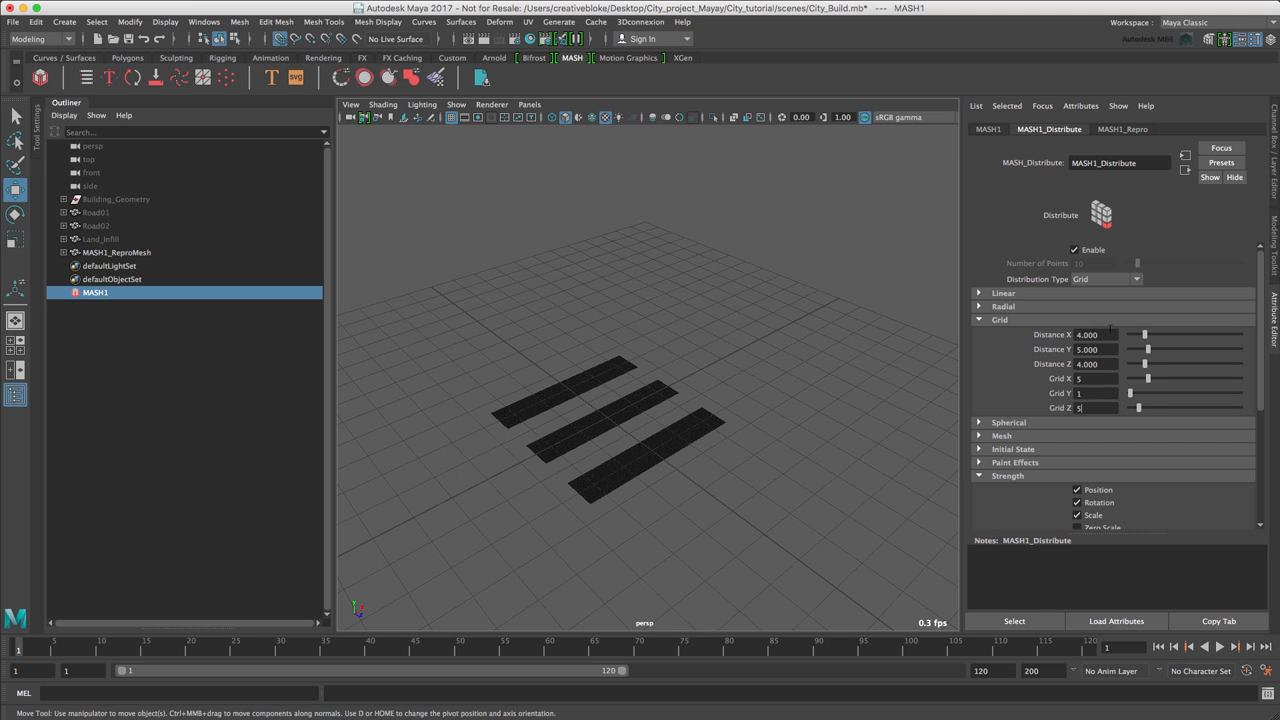
{"action": "left_click", "coordinate": [116, 252]}
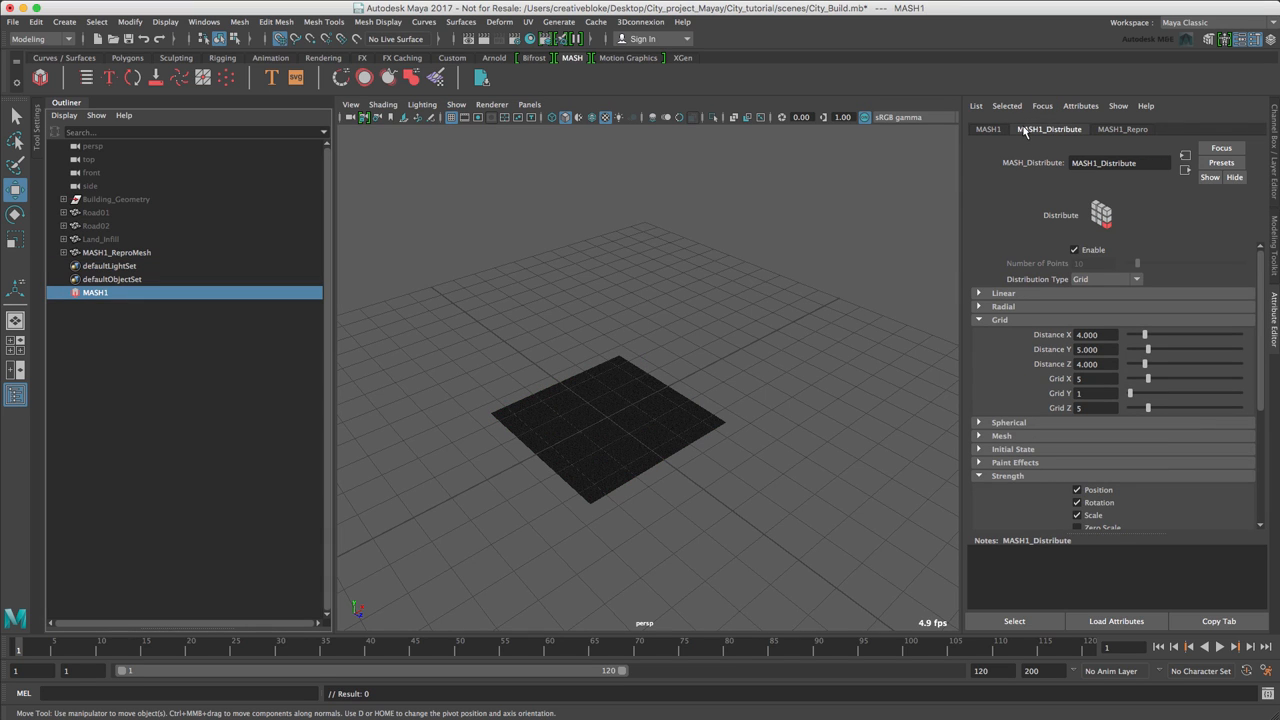
Step: Add a Replicator node to the MASH1 network
{"action": "left_click", "coordinate": [988, 128]}
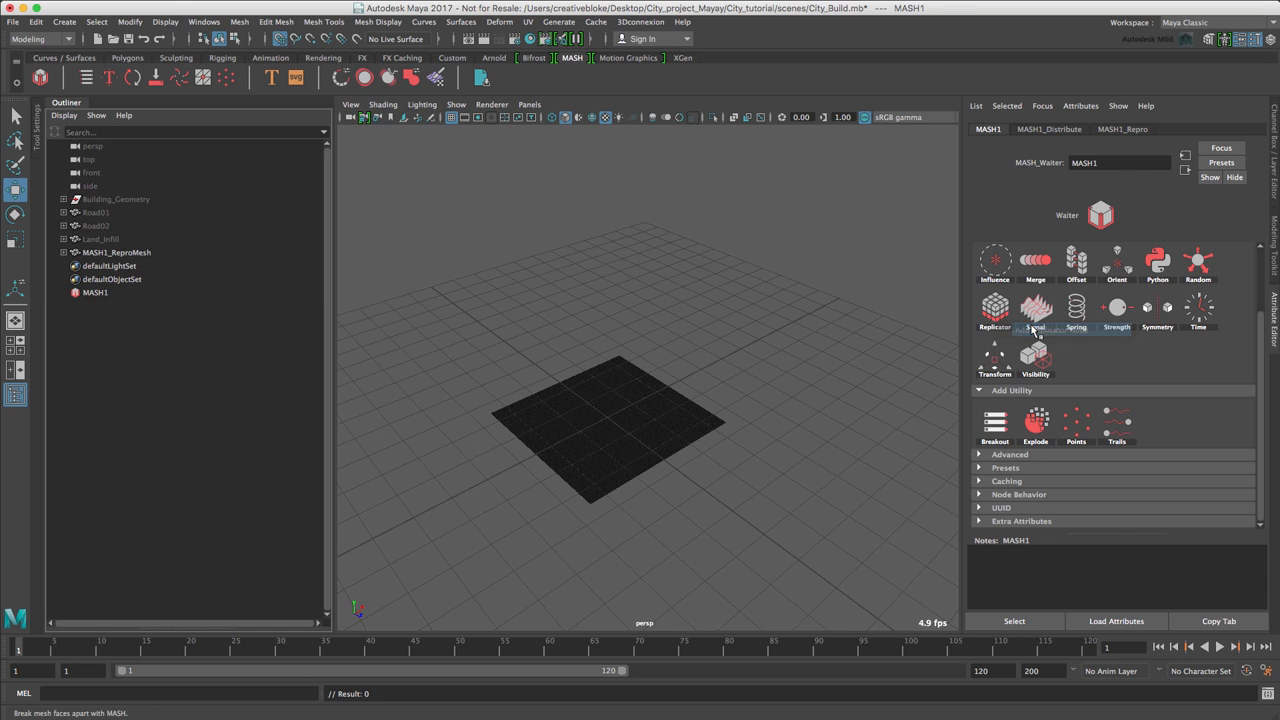
{"action": "left_click", "coordinate": [994, 308]}
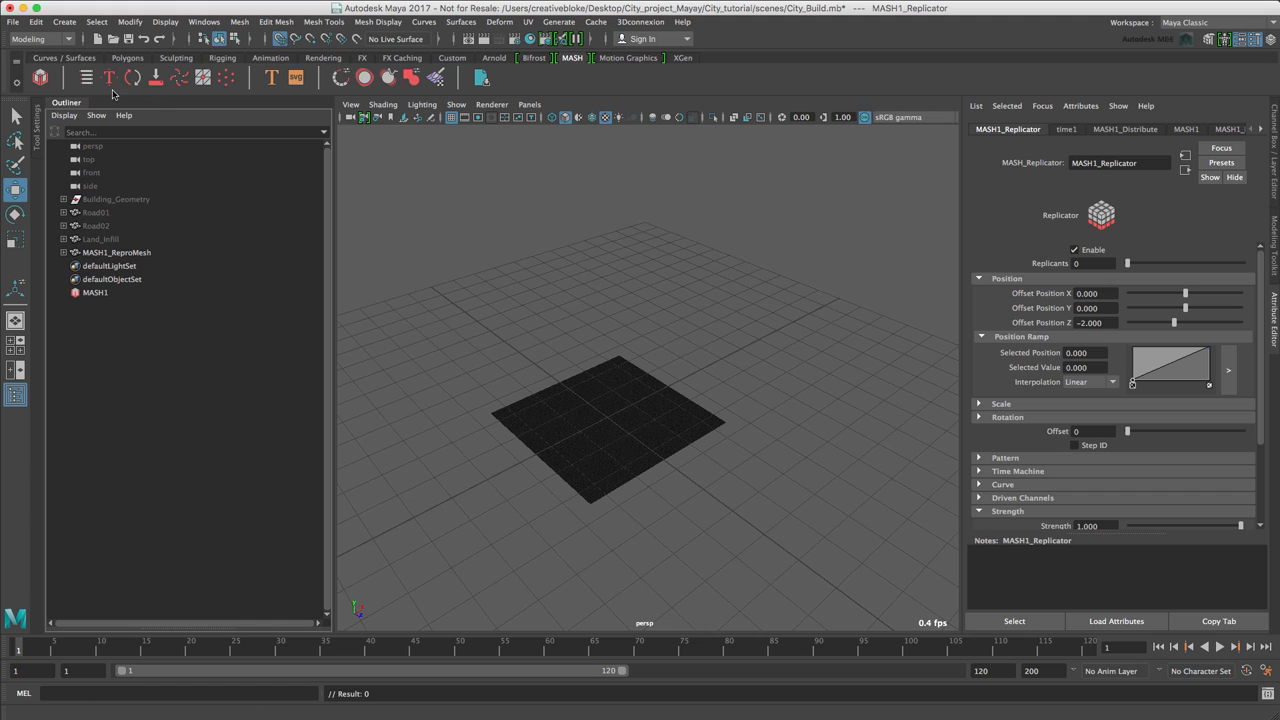
{"action": "mouse_move", "coordinate": [88, 78]}
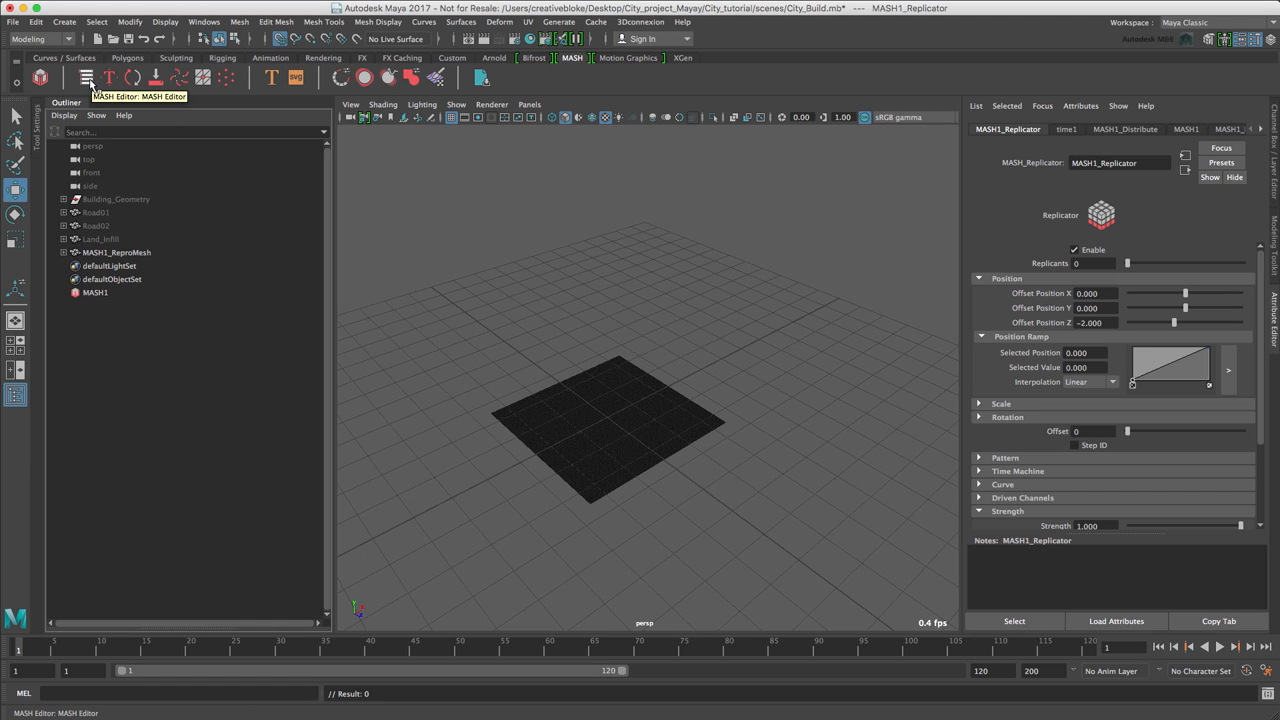
Step: Show the MASH Editor and dock it beside the viewport left of the Attribute Editor
{"action": "left_click", "coordinate": [88, 78]}
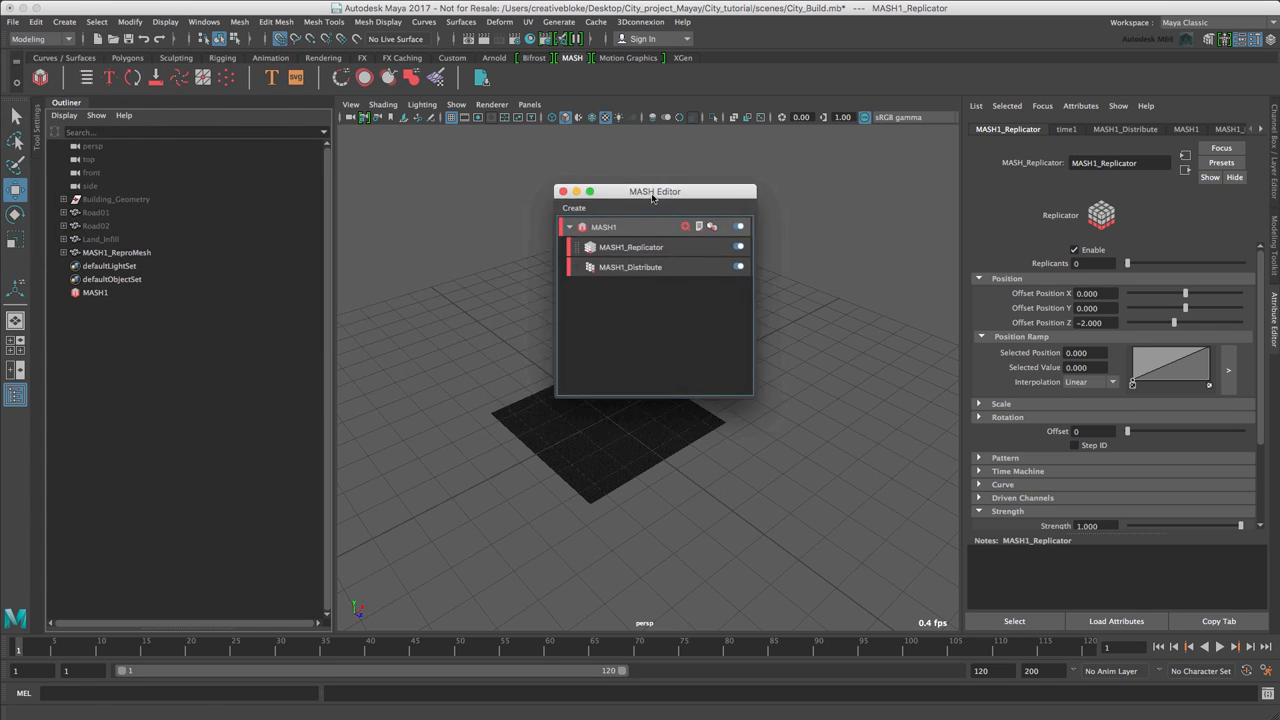
{"action": "left_click_drag", "start_coordinate": [656, 192], "coordinate": [684, 196]}
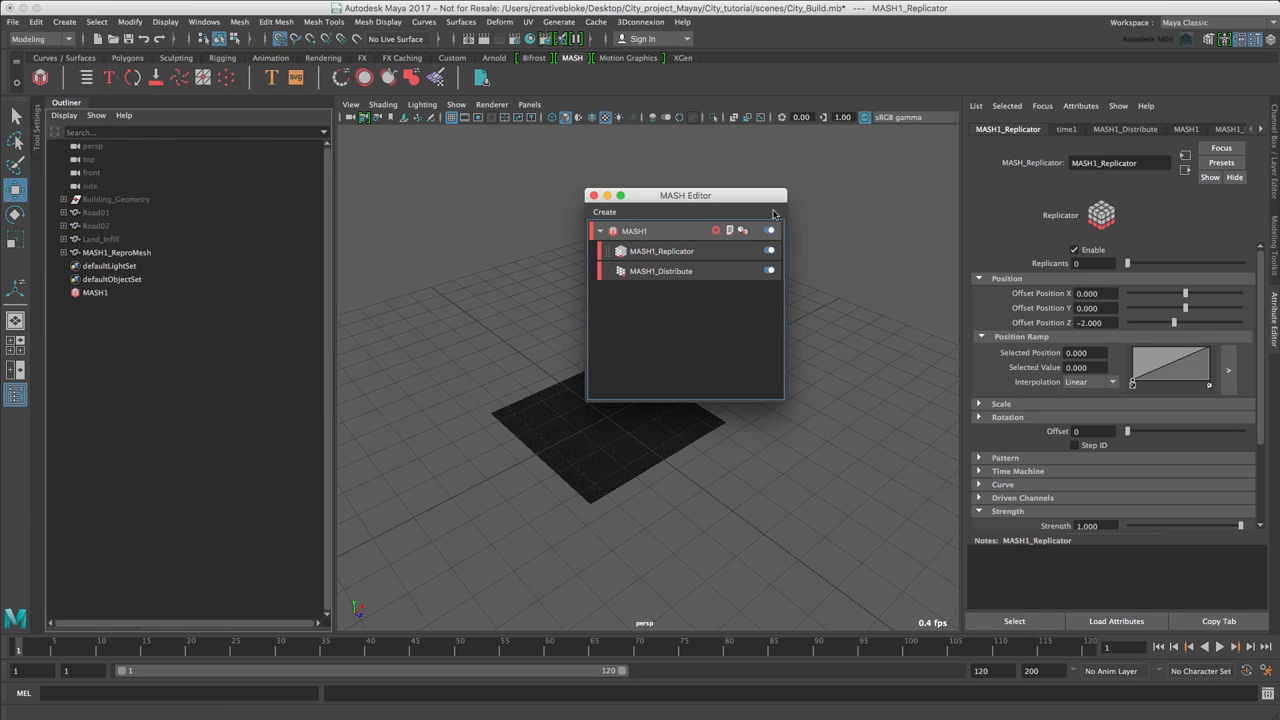
{"action": "left_click_drag", "start_coordinate": [684, 196], "coordinate": [928, 166]}
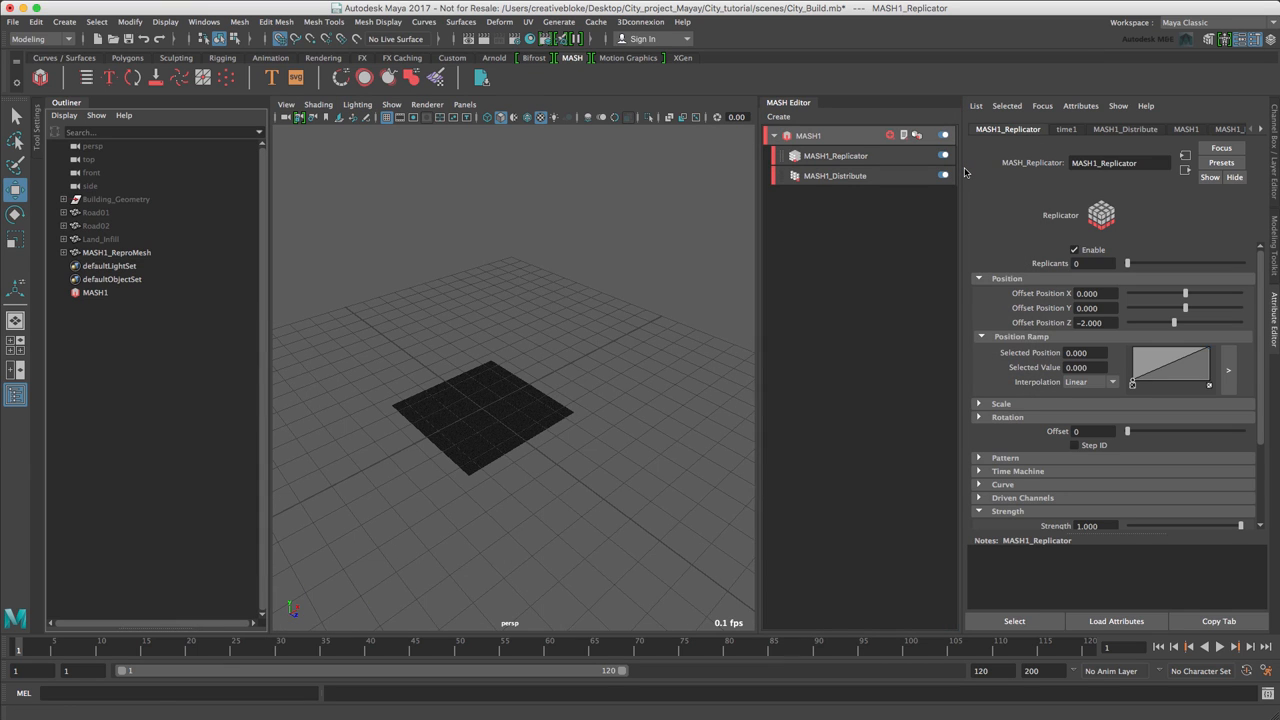
{"action": "mouse_move", "coordinate": [974, 182]}
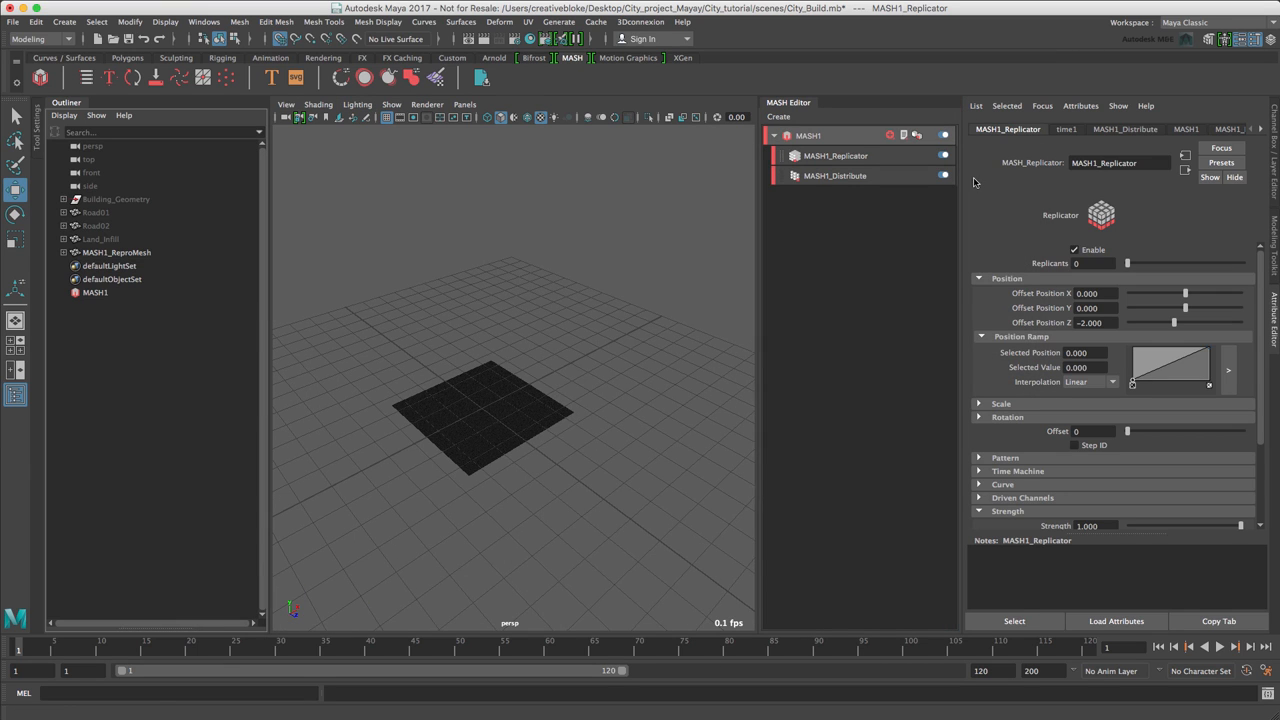
Step: Set the first Replicator's value to 6.000 so the tile row is offset correctly
{"action": "left_click", "coordinate": [836, 156]}
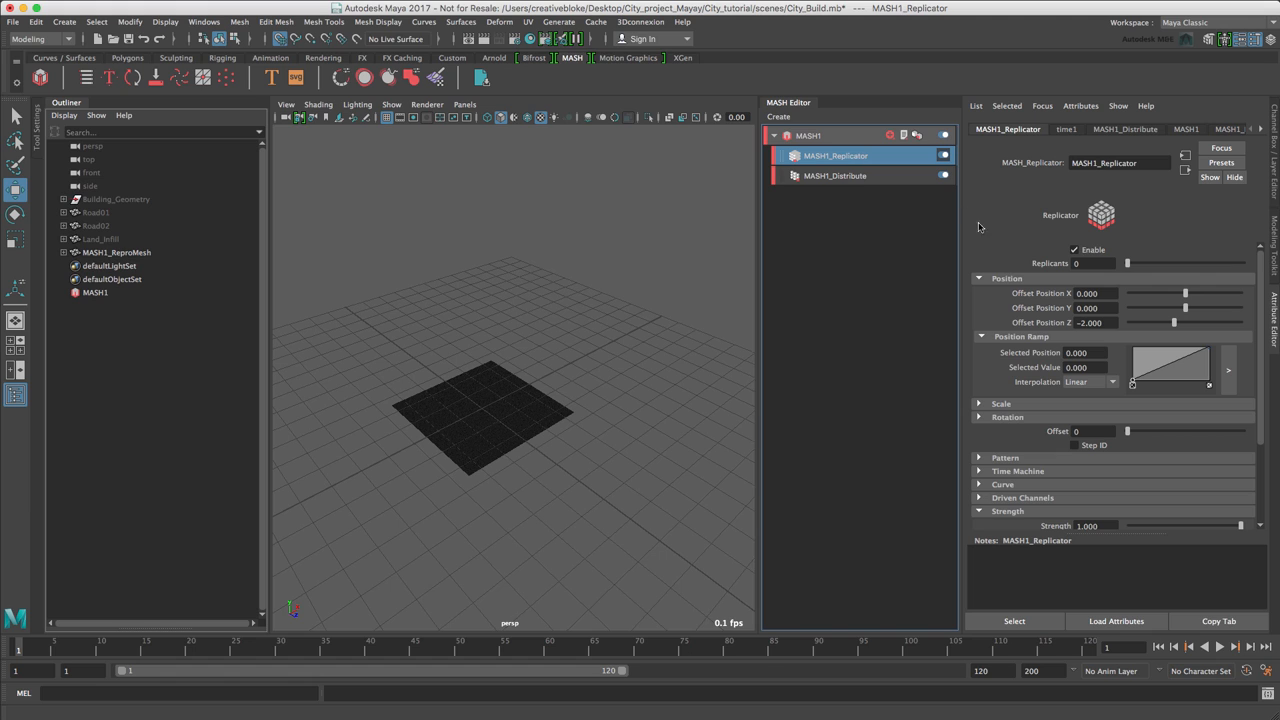
{"action": "left_click", "coordinate": [1092, 264]}
{"action": "type", "text": "2"}
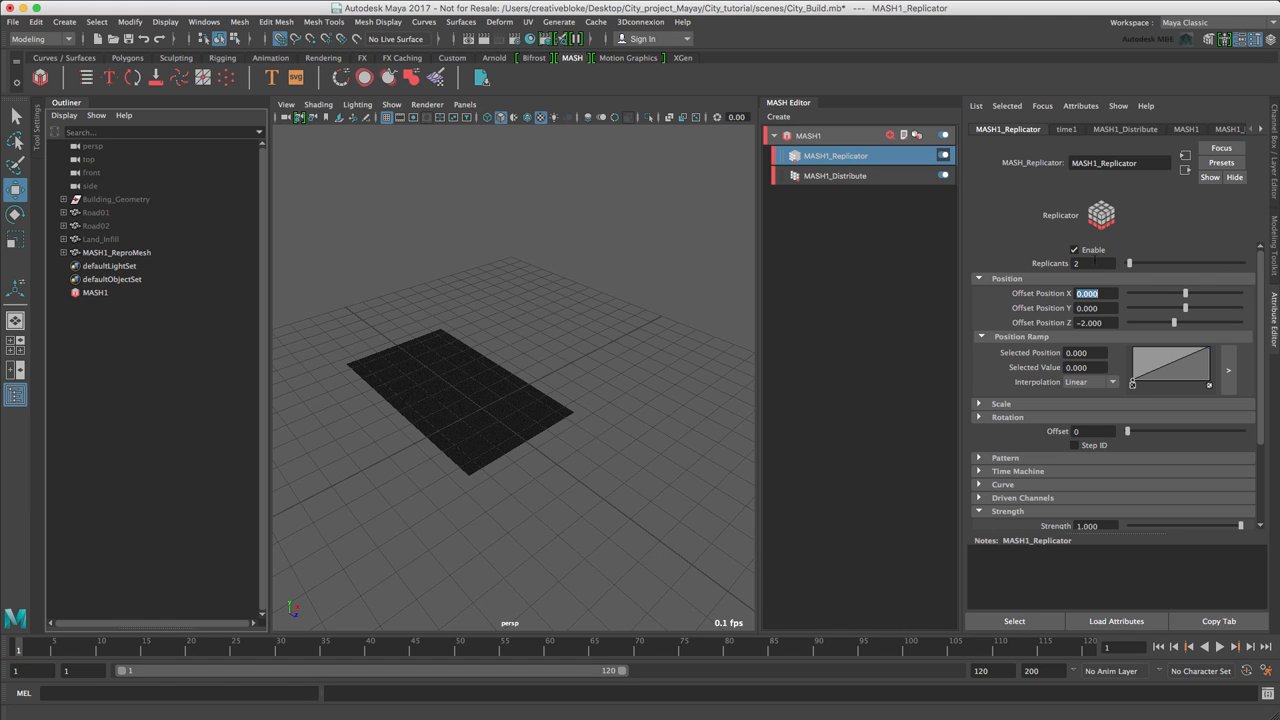
{"action": "type", "text": "6.000"}
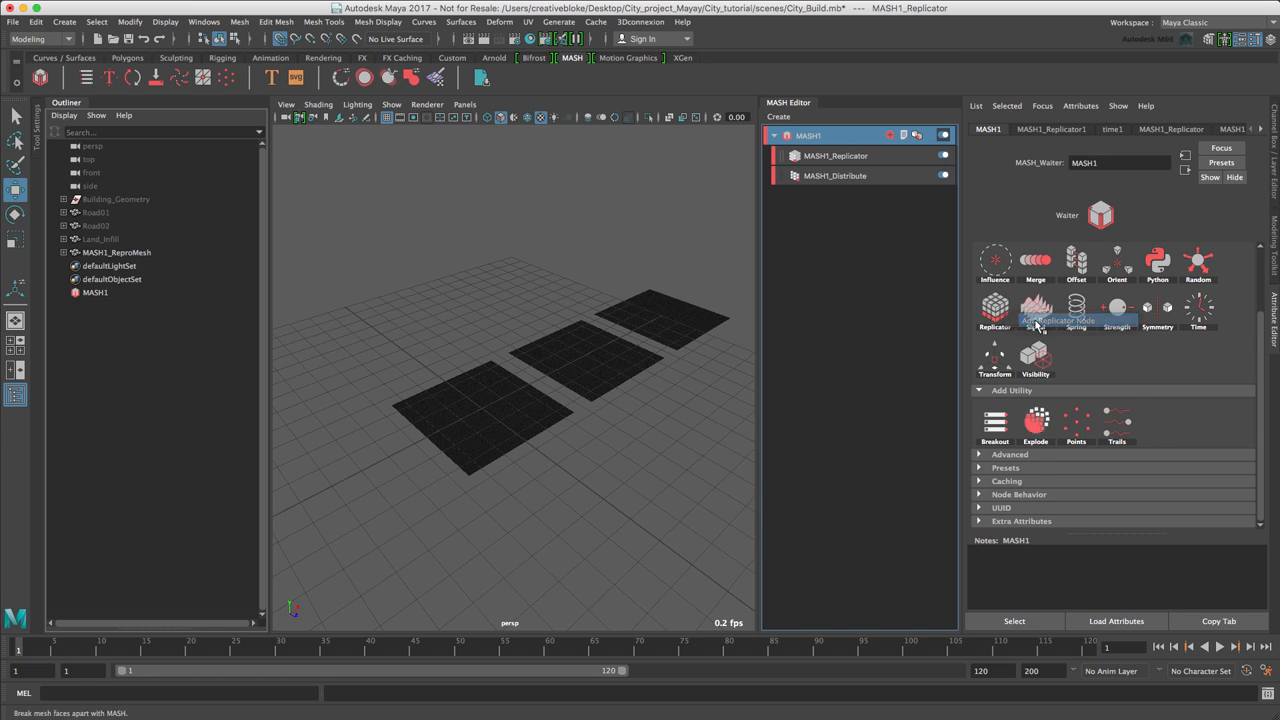
Step: Add a second Replicator node and set its replicants and offset to form the 3x3 grid
{"action": "left_click", "coordinate": [996, 308]}
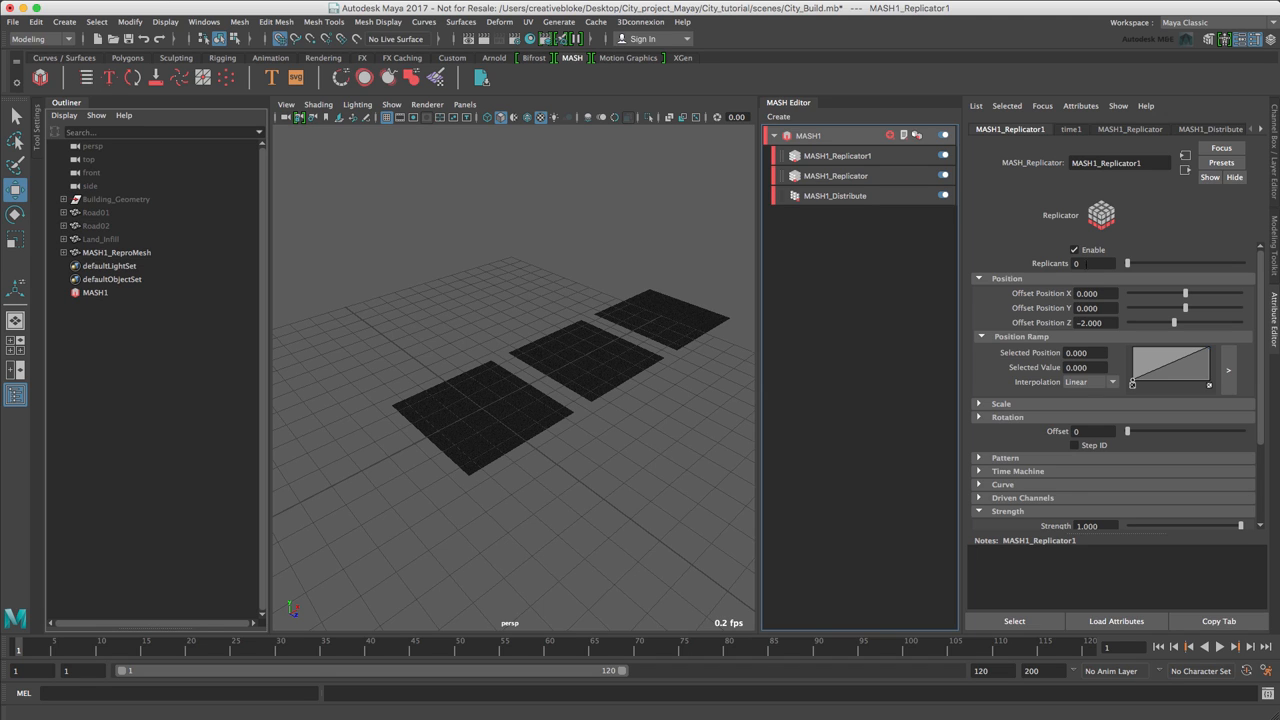
{"action": "left_click", "coordinate": [1090, 264]}
{"action": "type", "text": "2"}
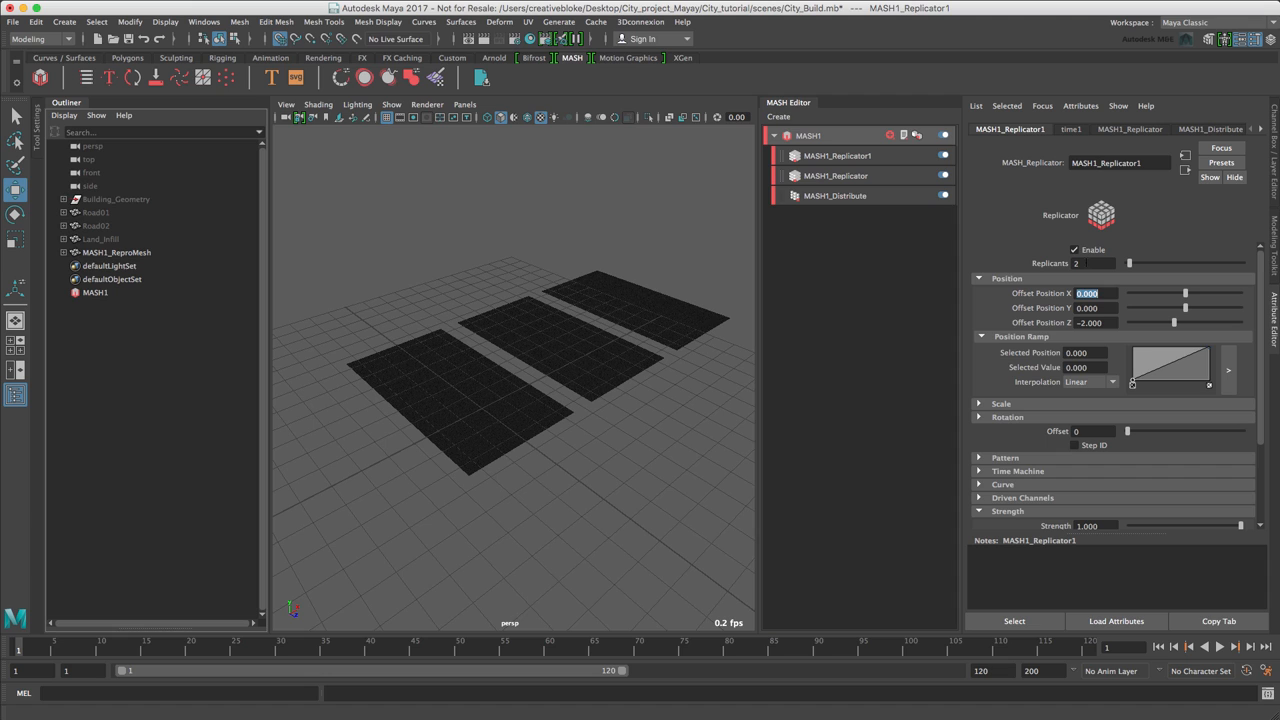
{"action": "left_click", "coordinate": [1088, 322]}
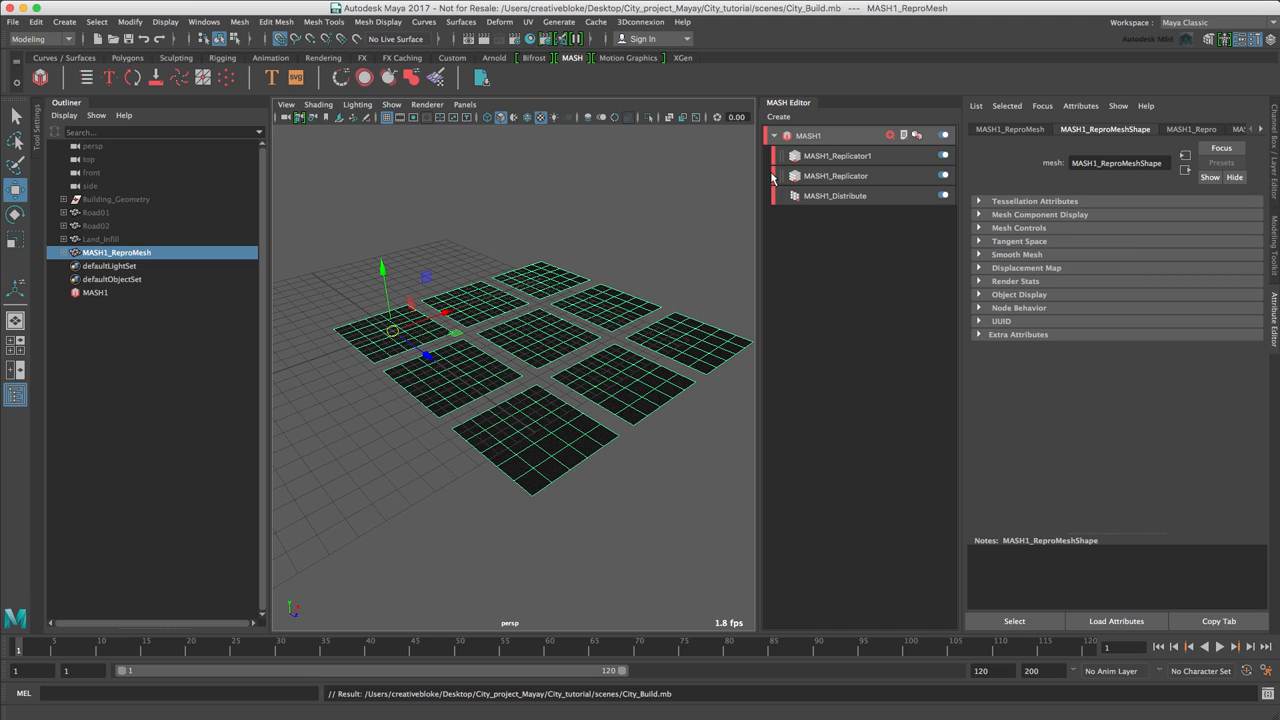
{"action": "left_click", "coordinate": [808, 136]}
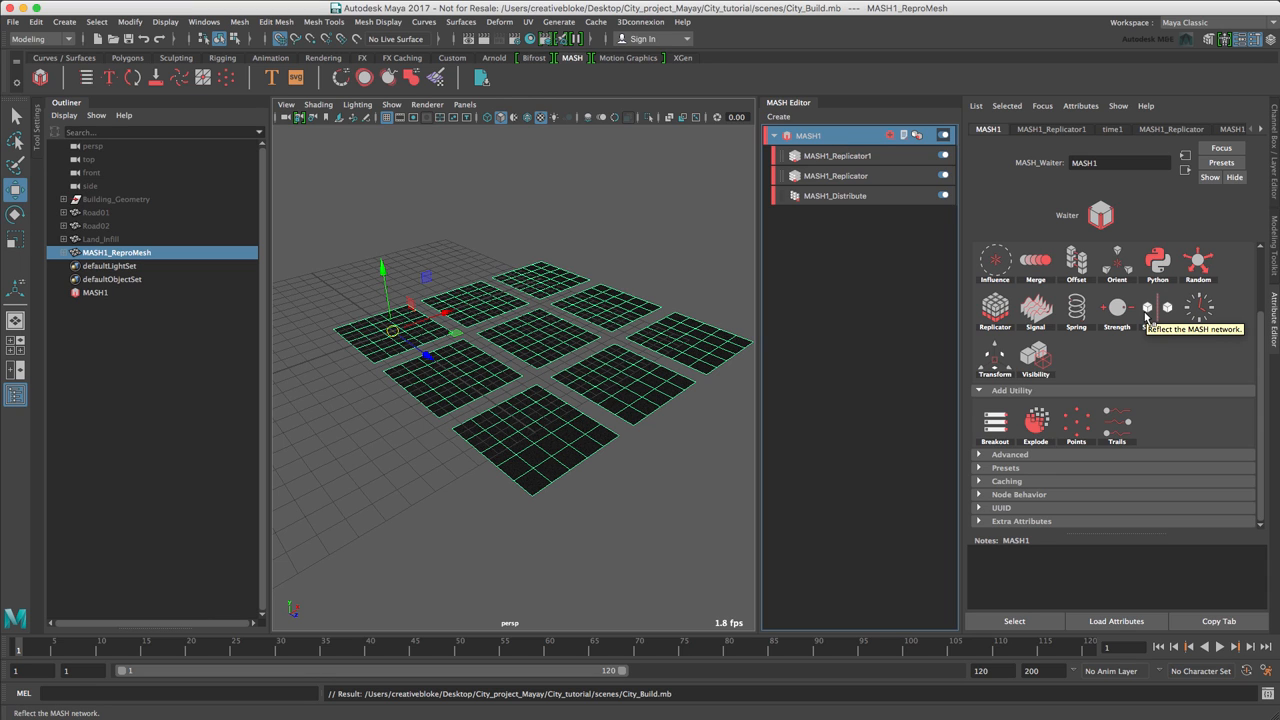
{"action": "mouse_move", "coordinate": [1076, 258]}
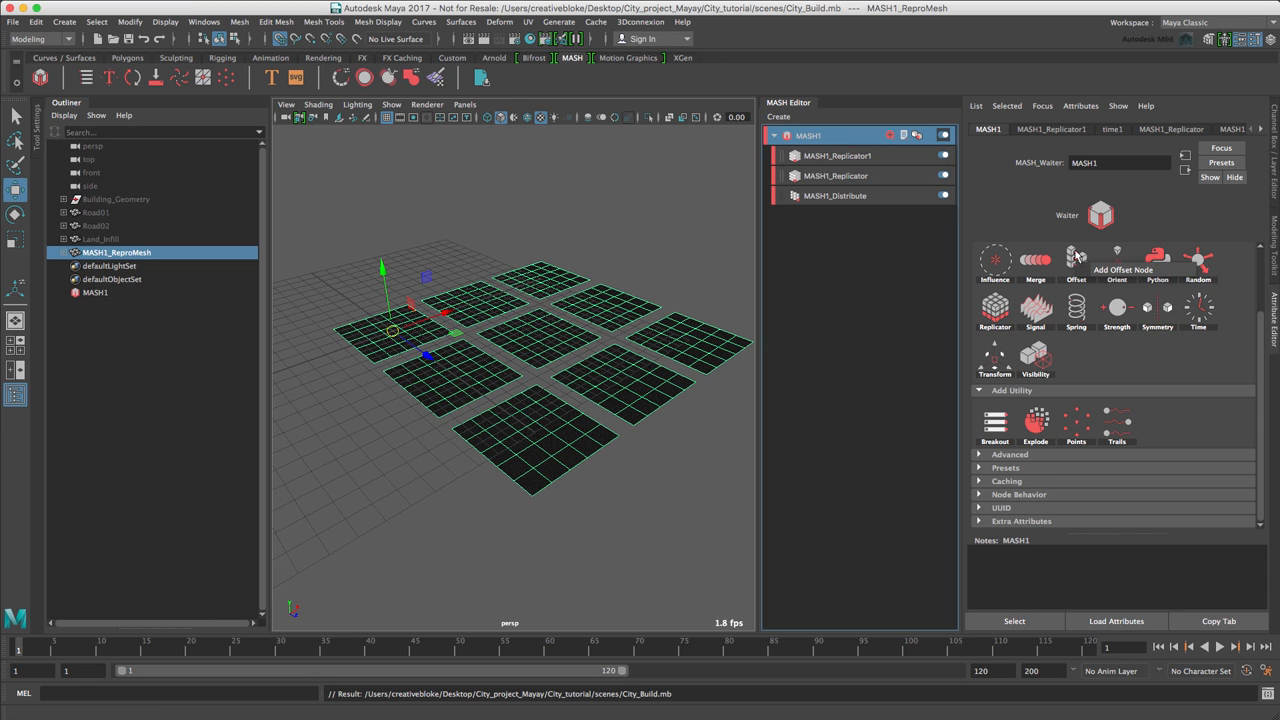
Step: Add an Offset node with Offset Scale -1.000 so the tiles shrink away
{"action": "left_click", "coordinate": [1076, 258]}
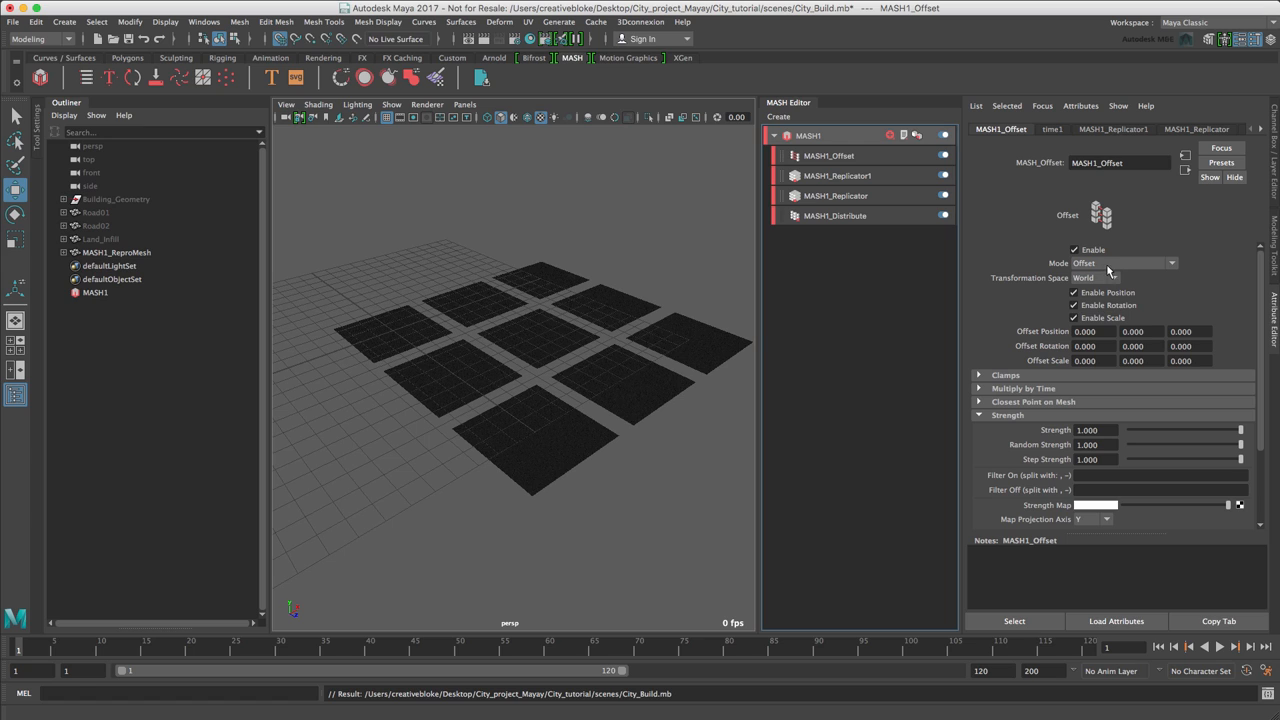
{"action": "left_click", "coordinate": [1084, 360]}
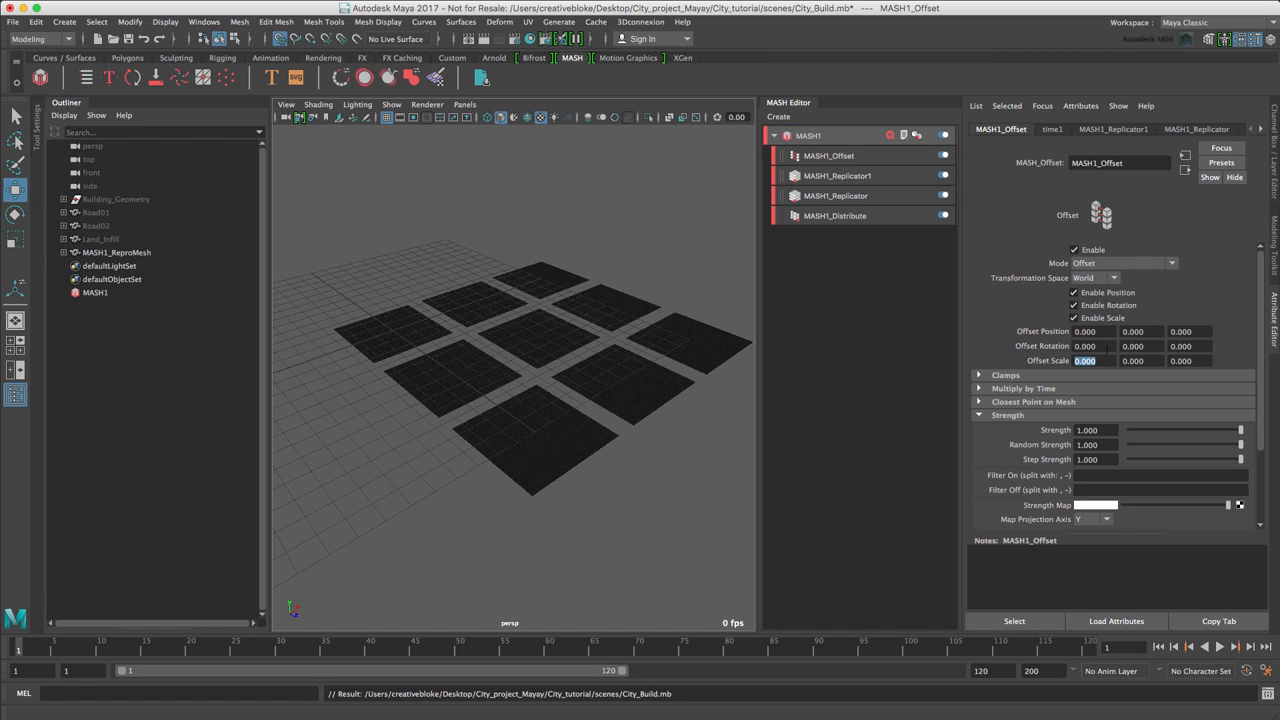
{"action": "type", "text": "-1.000"}
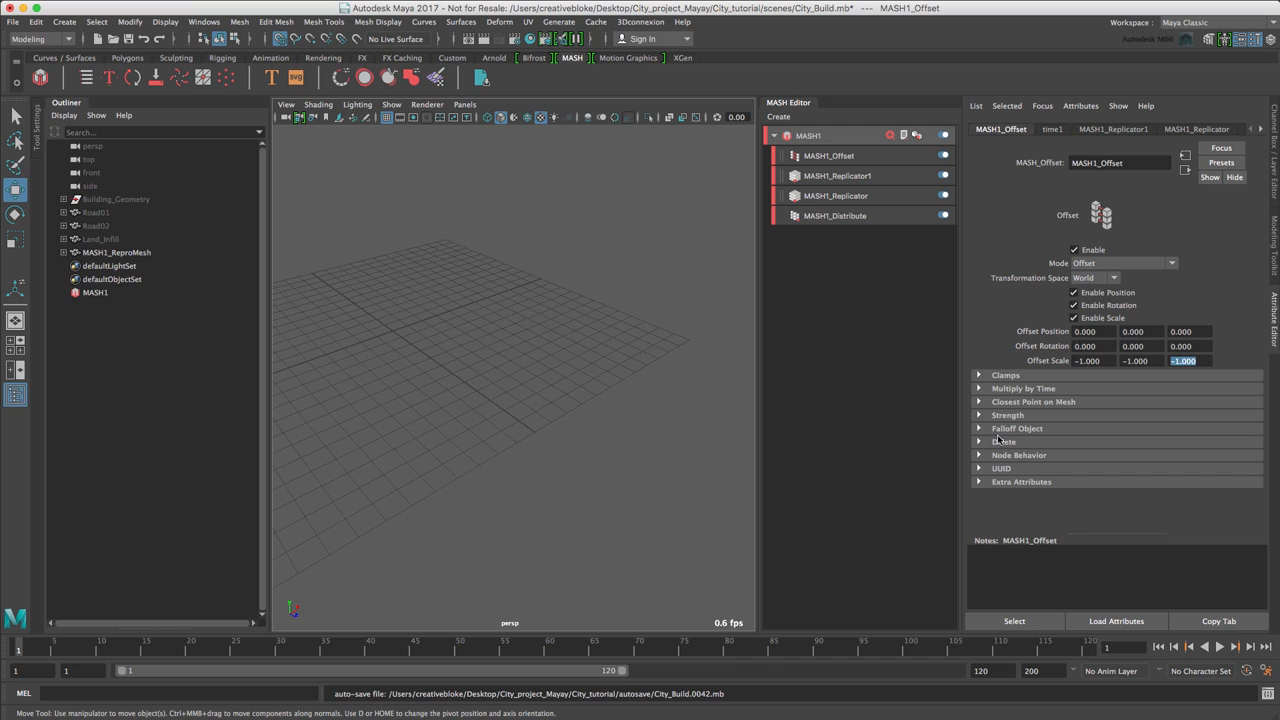
{"action": "left_click", "coordinate": [1016, 428]}
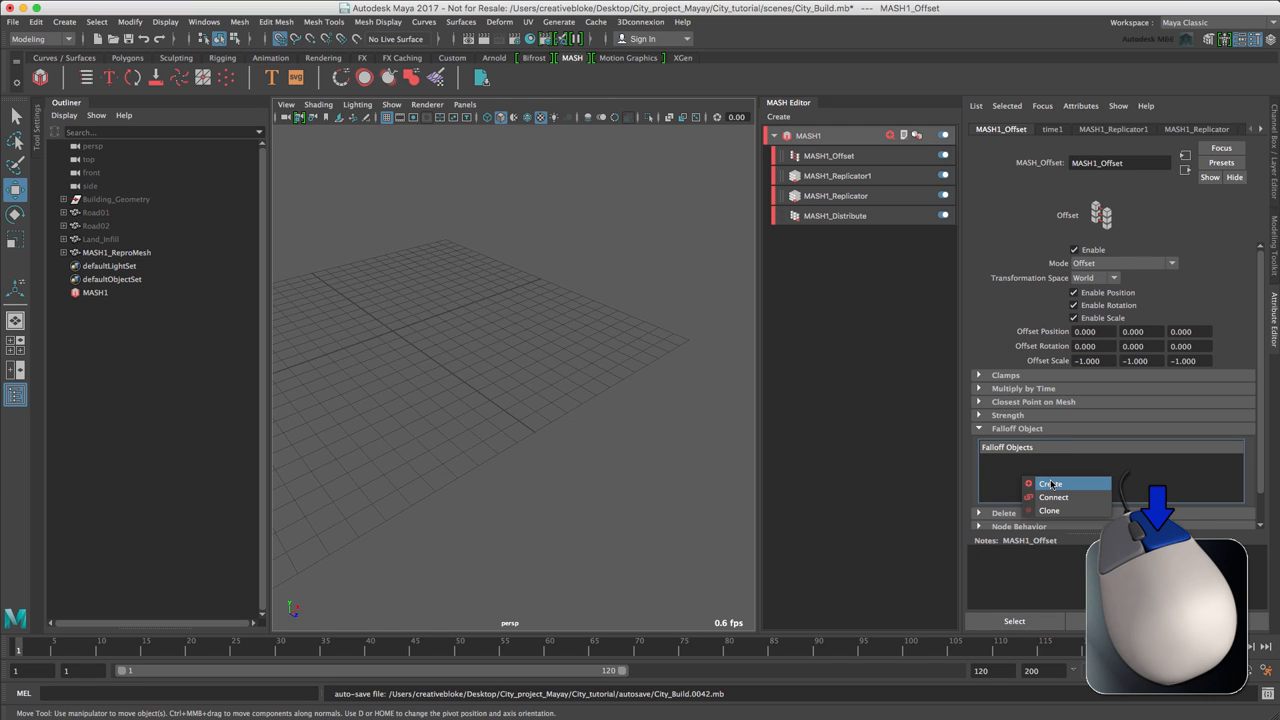
Step: Create a falloff object for the Offset node and move its sphere to the grid centre
{"action": "left_click", "coordinate": [1052, 484]}
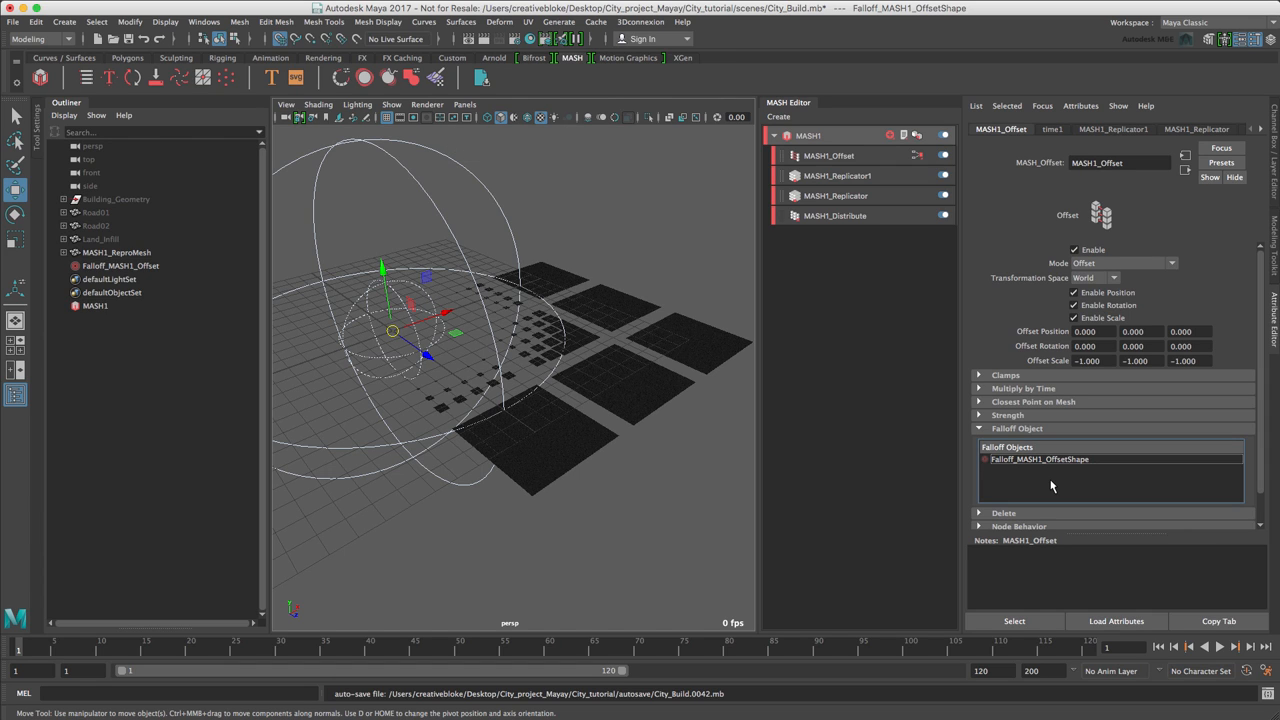
{"action": "left_click", "coordinate": [120, 264]}
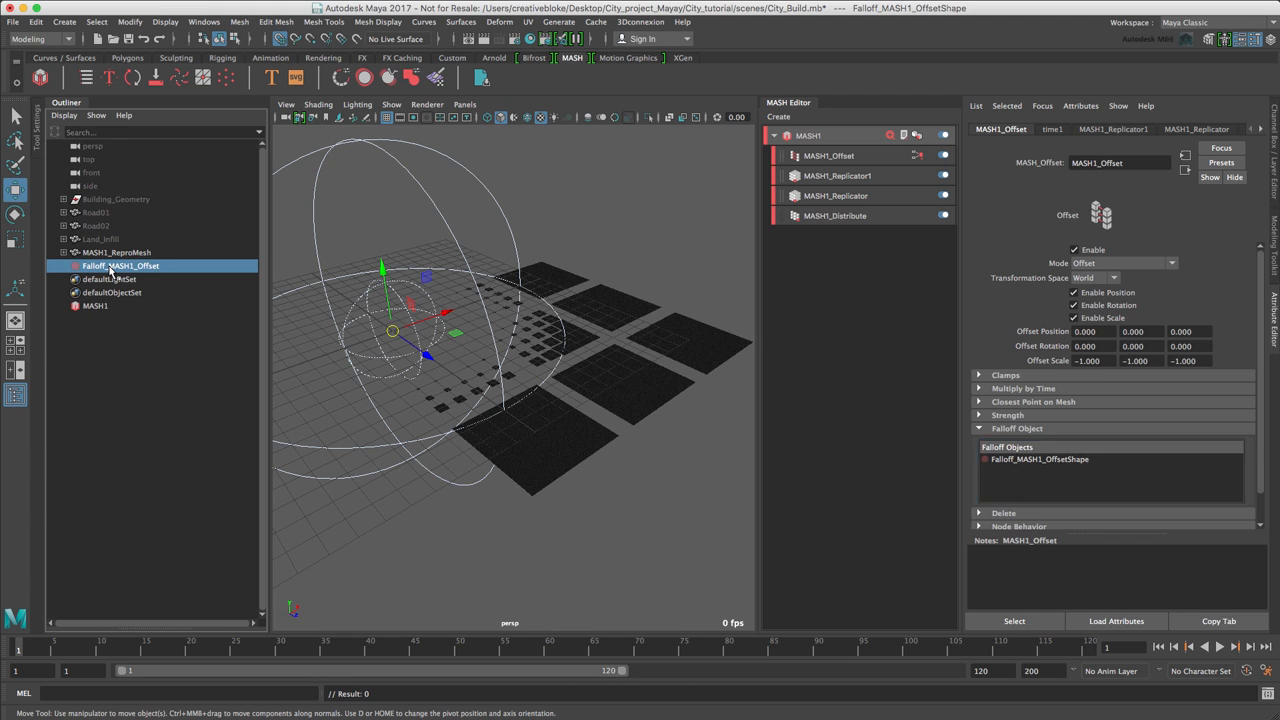
{"action": "left_click", "coordinate": [120, 264]}
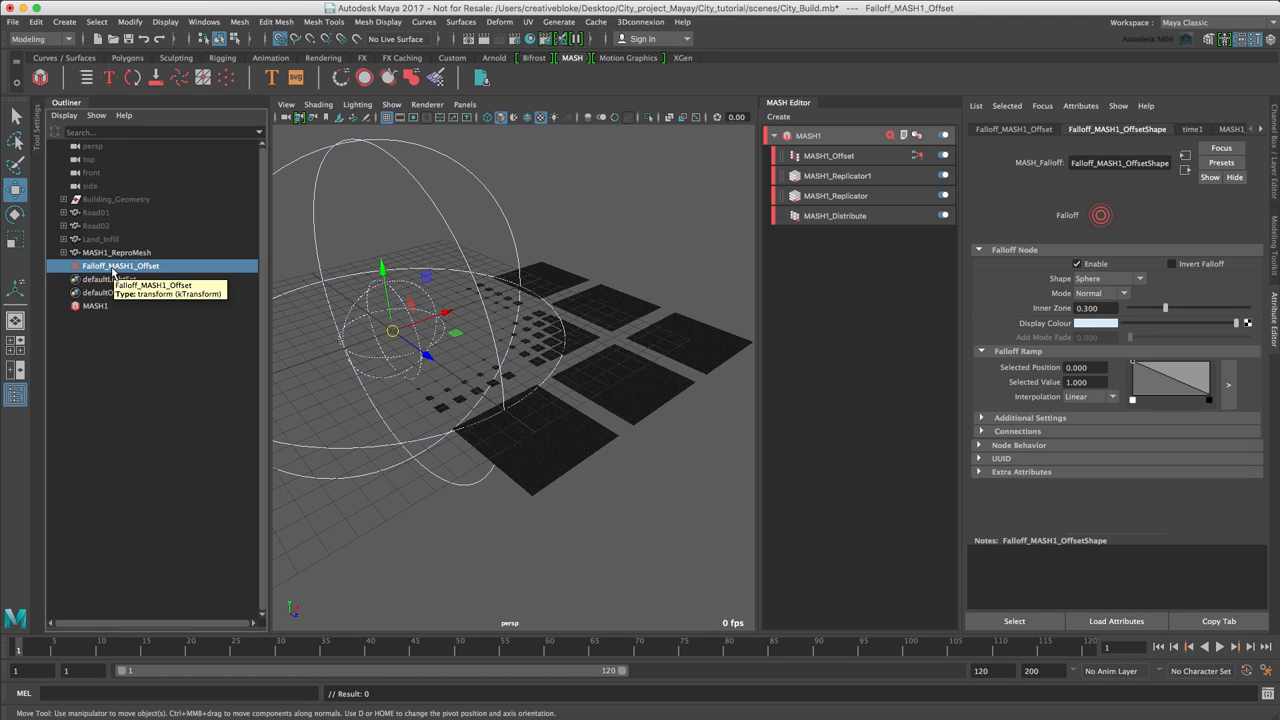
{"action": "mouse_move", "coordinate": [420, 340]}
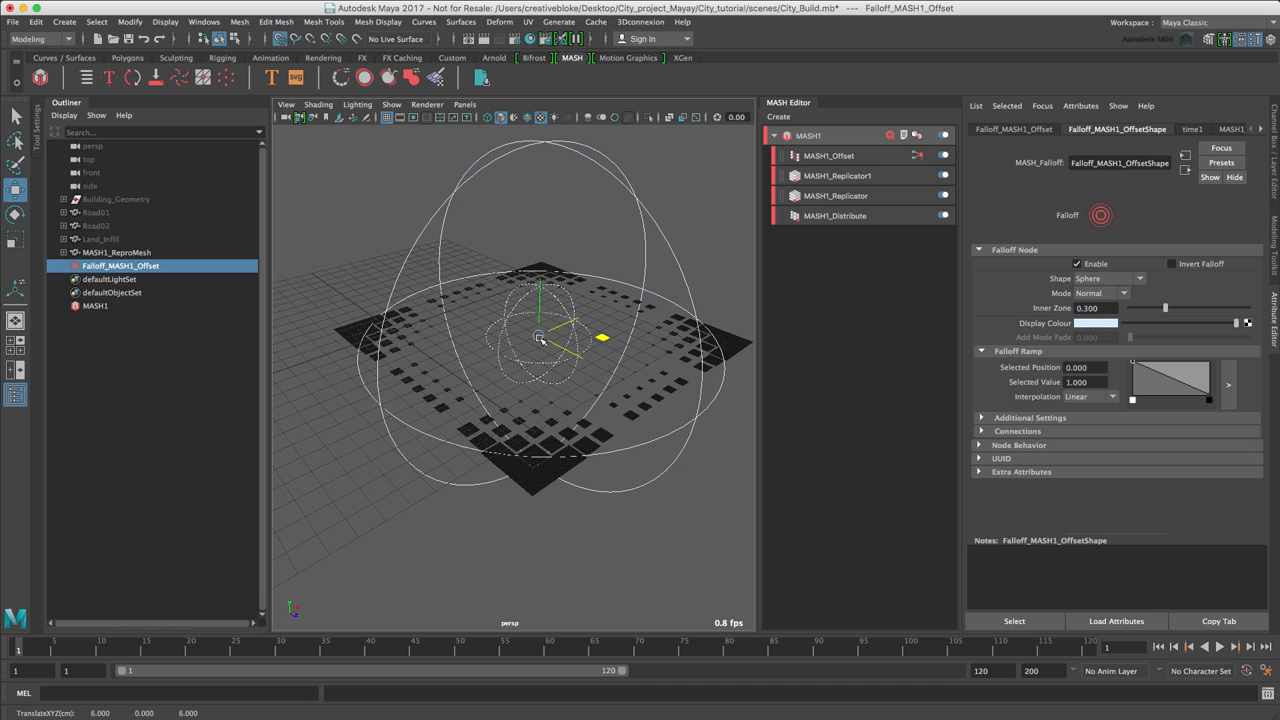
{"action": "left_click_drag", "start_coordinate": [540, 340], "coordinate": [540, 390]}
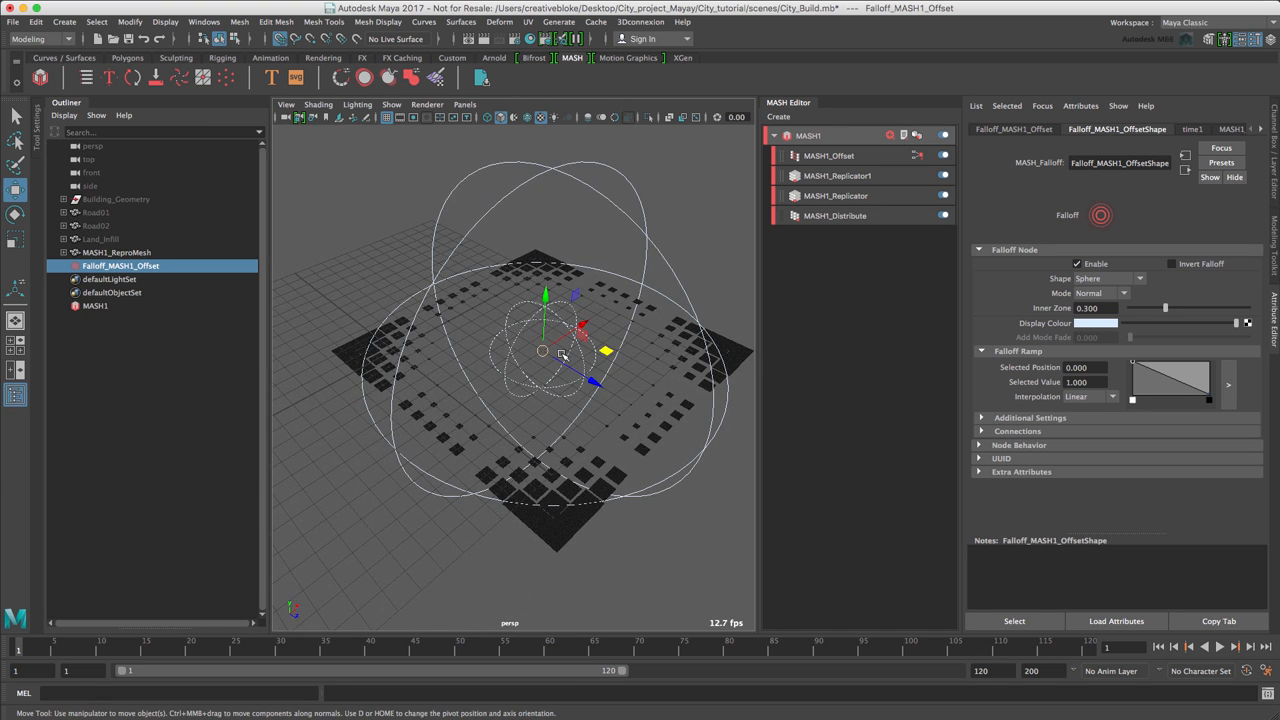
Step: Switch to scale mode and select the falloff's Scale channels for keying
{"action": "key", "text": "r"}
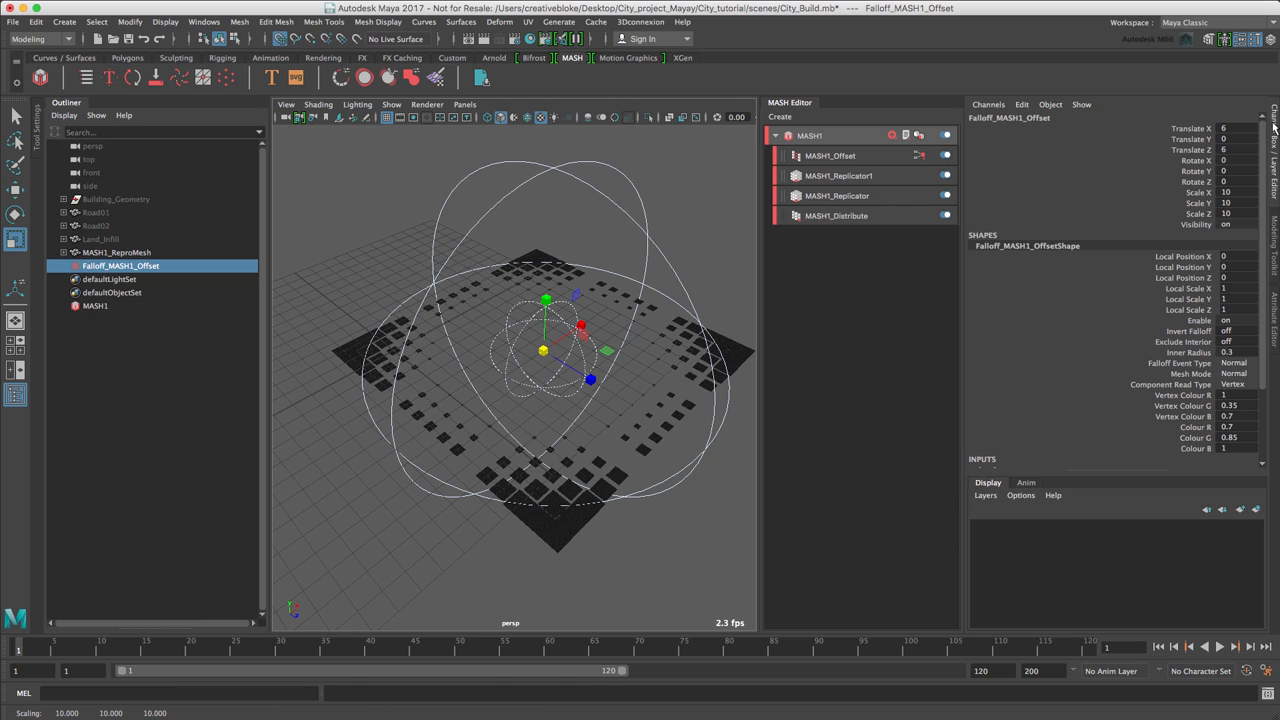
{"action": "left_click", "coordinate": [1190, 192]}
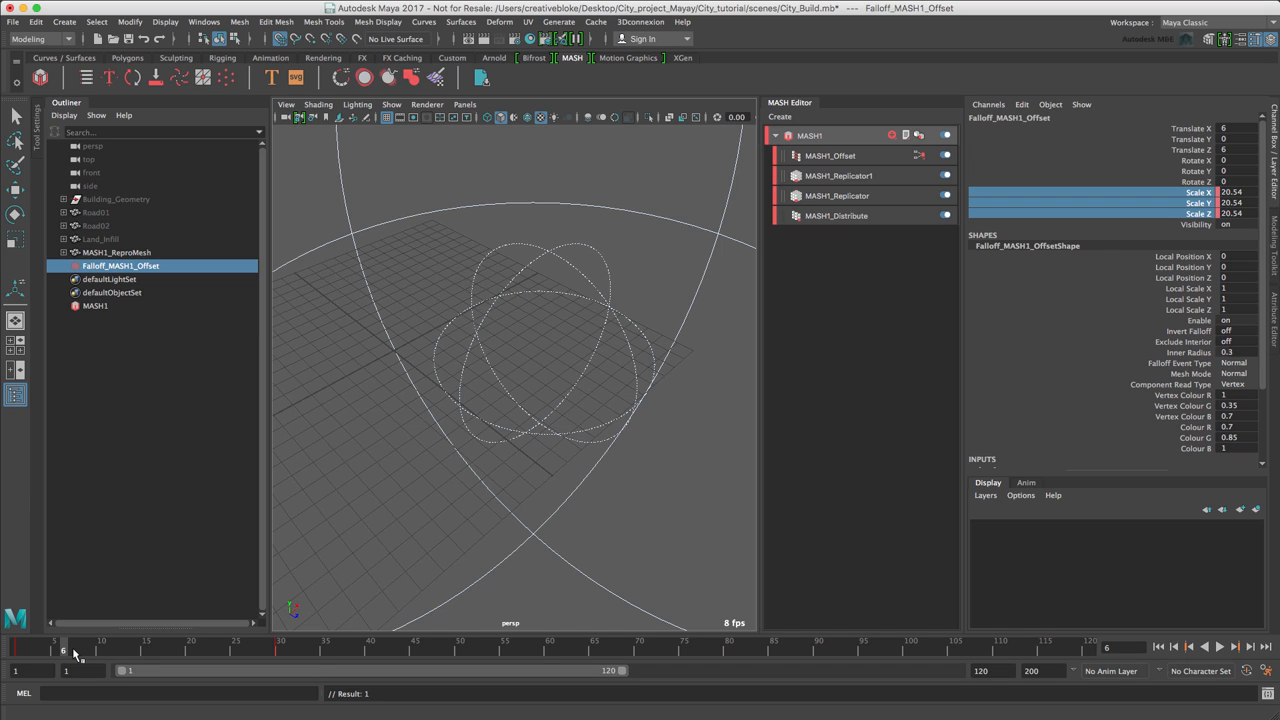
{"action": "mouse_move", "coordinate": [62, 652]}
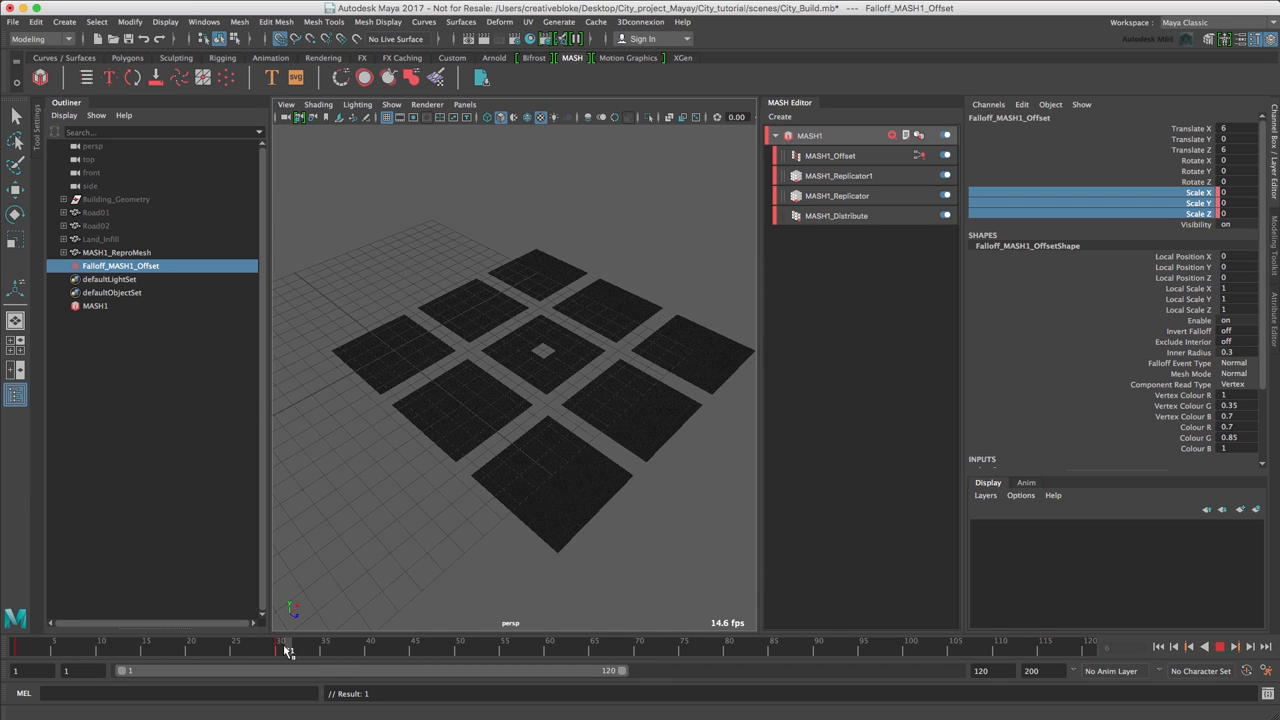
Step: Set timeline Playback Speed to play every frame at max real-time
{"action": "left_click", "coordinate": [1220, 646]}
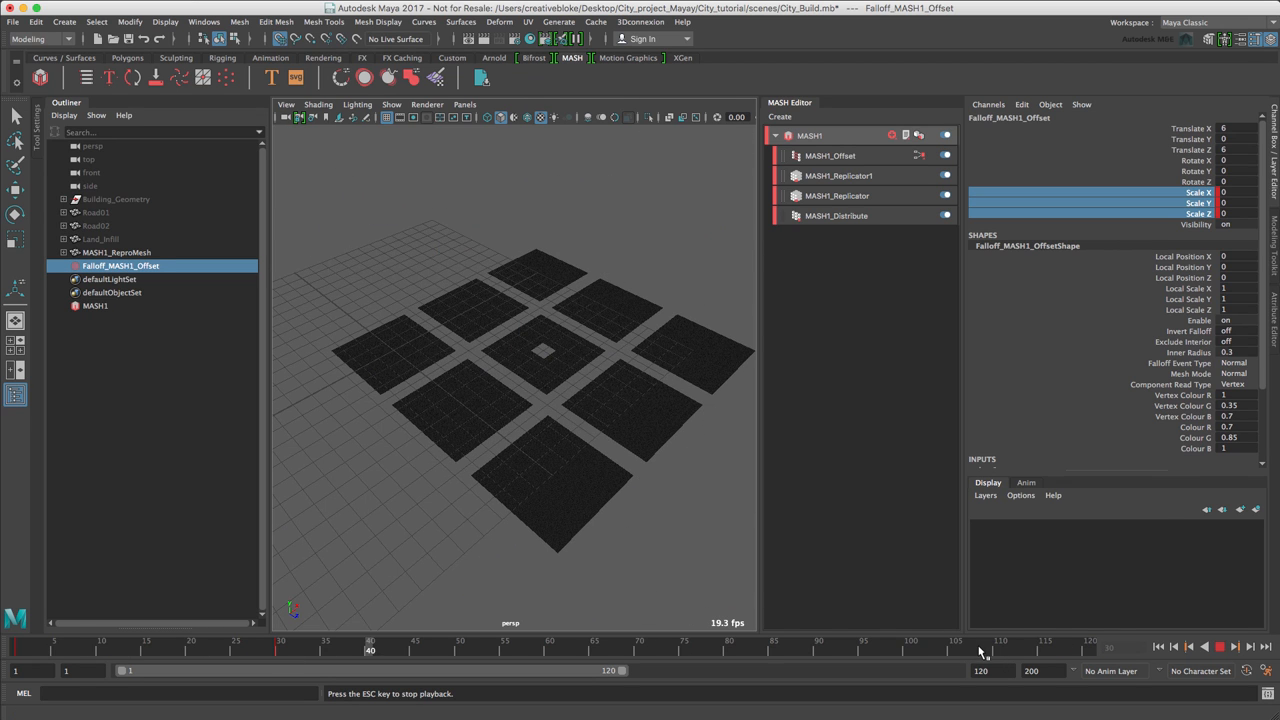
{"action": "right_click", "coordinate": [984, 656]}
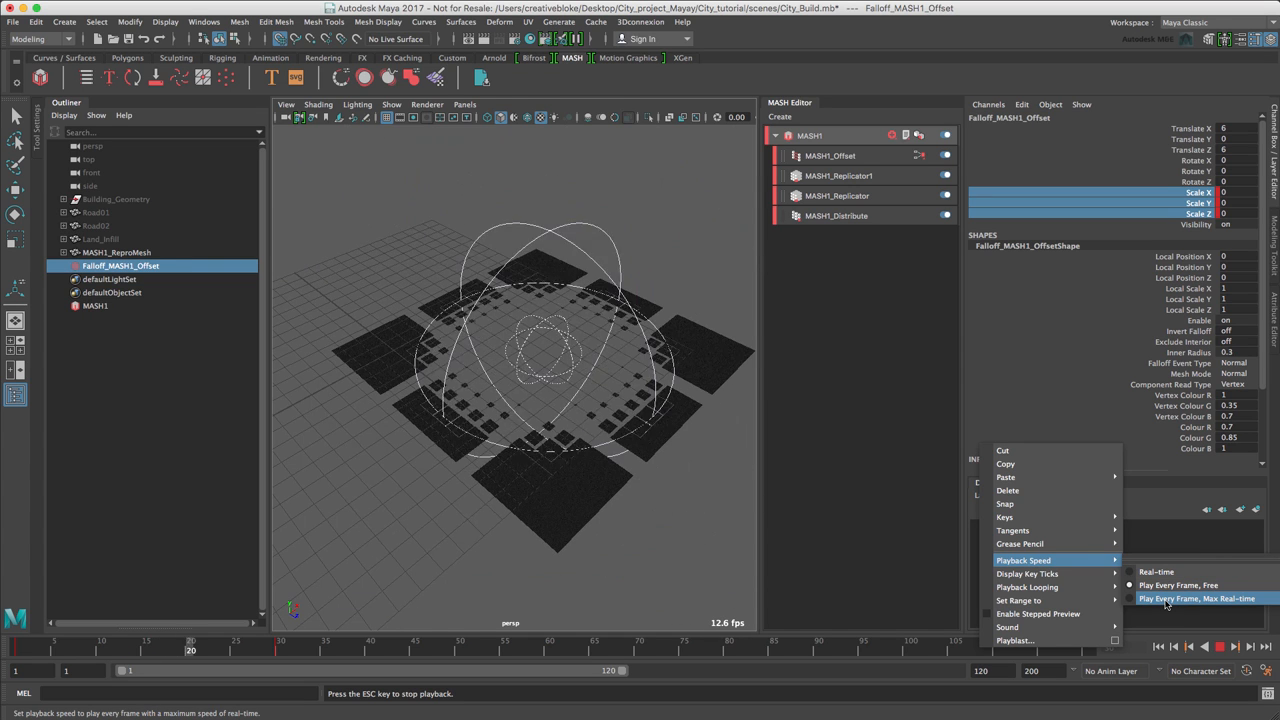
{"action": "left_click", "coordinate": [1196, 598]}
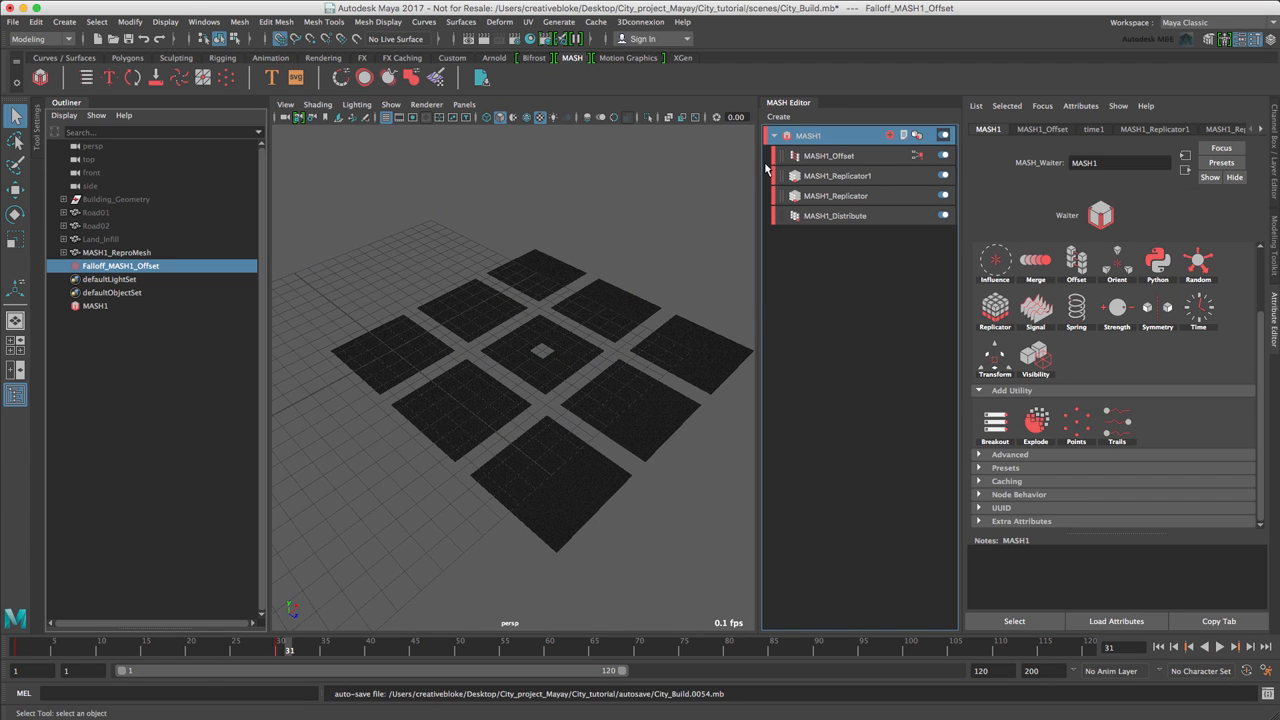
{"action": "mouse_move", "coordinate": [770, 196]}
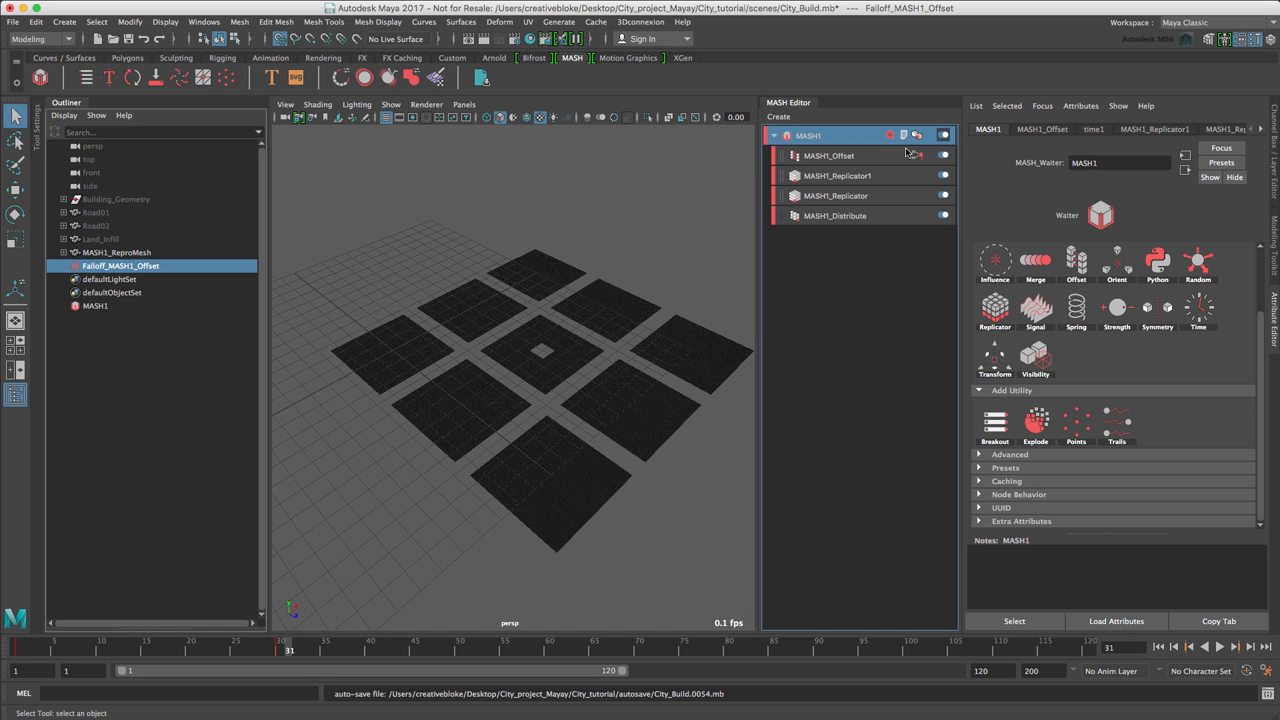
{"action": "mouse_move", "coordinate": [1036, 310]}
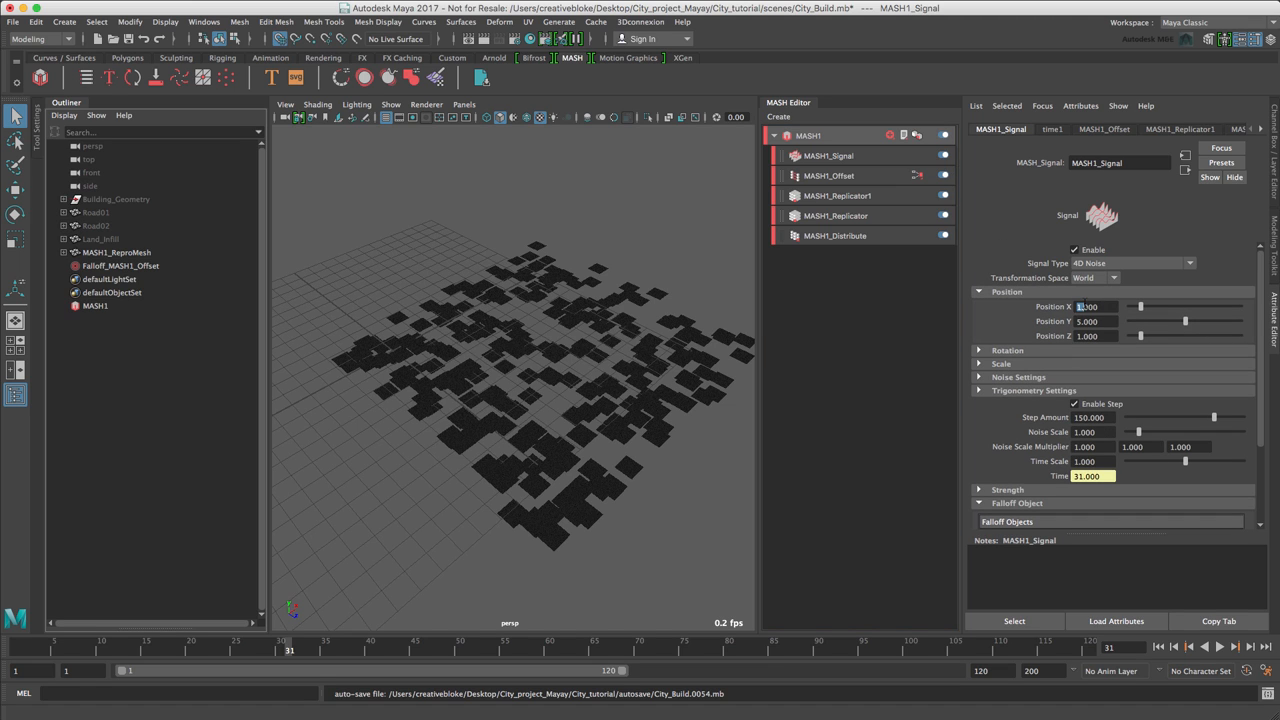
Step: Raise a Signal node trigonometry value to 3000.000 for the 4D noise scatter
{"action": "type", "text": "3000.000"}
{"action": "left_click", "coordinate": [1094, 322]}
{"action": "type", "text": "30.000"}
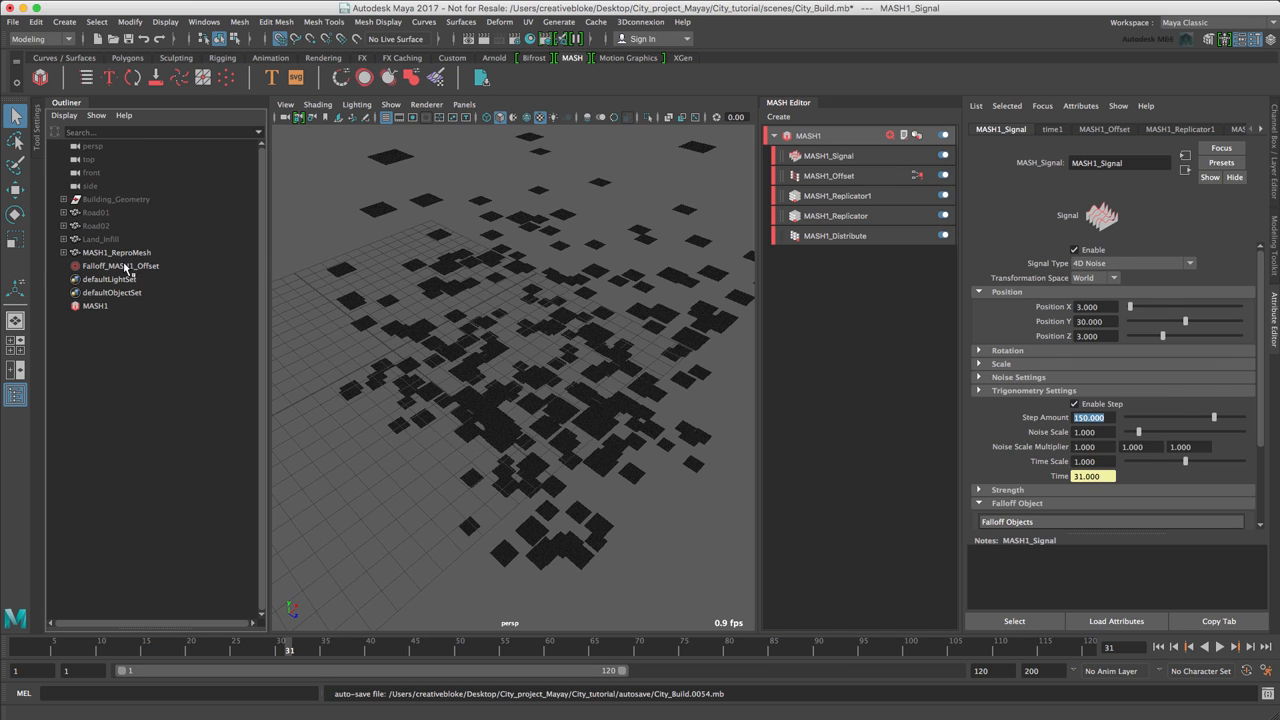
Step: Connect Falloff_MASH1_Offset as the Signal node's falloff object
{"action": "left_click", "coordinate": [120, 264]}
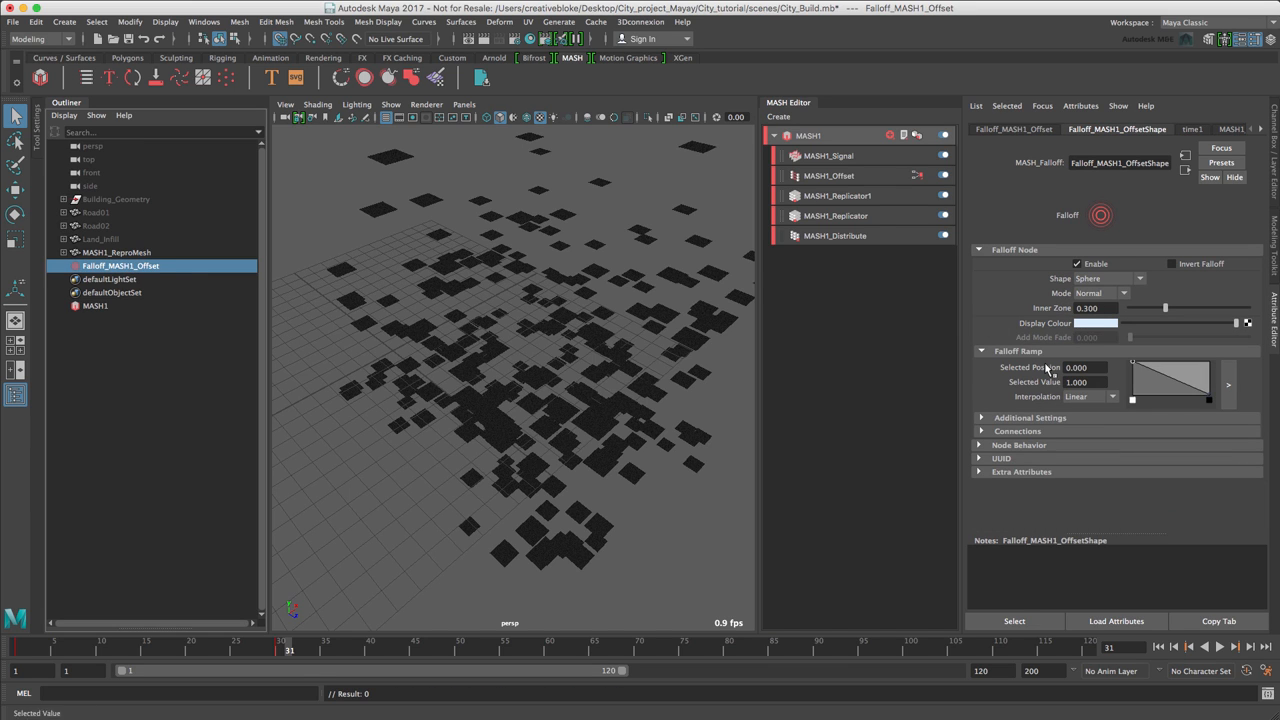
{"action": "left_click", "coordinate": [828, 156]}
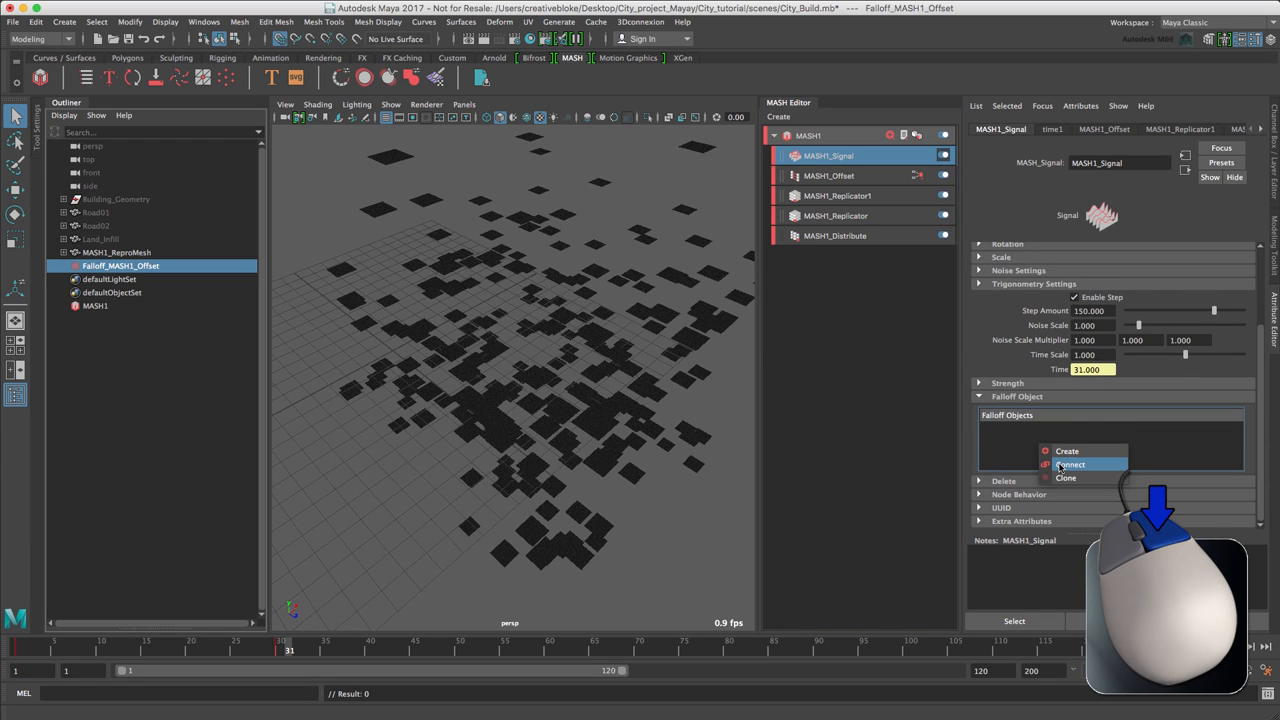
{"action": "left_click", "coordinate": [1072, 464]}
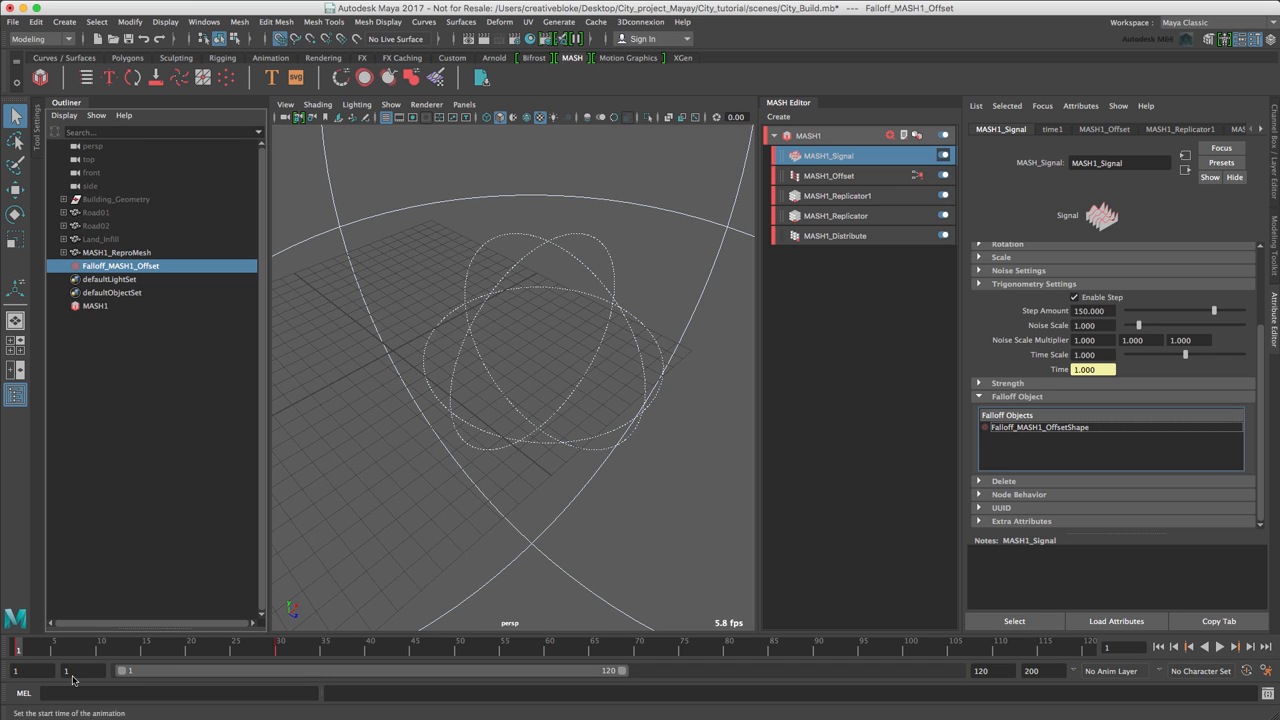
Step: Add a Spring node to the MASH network and play back the wobbling tiles from frame 1
{"action": "left_click", "coordinate": [808, 136]}
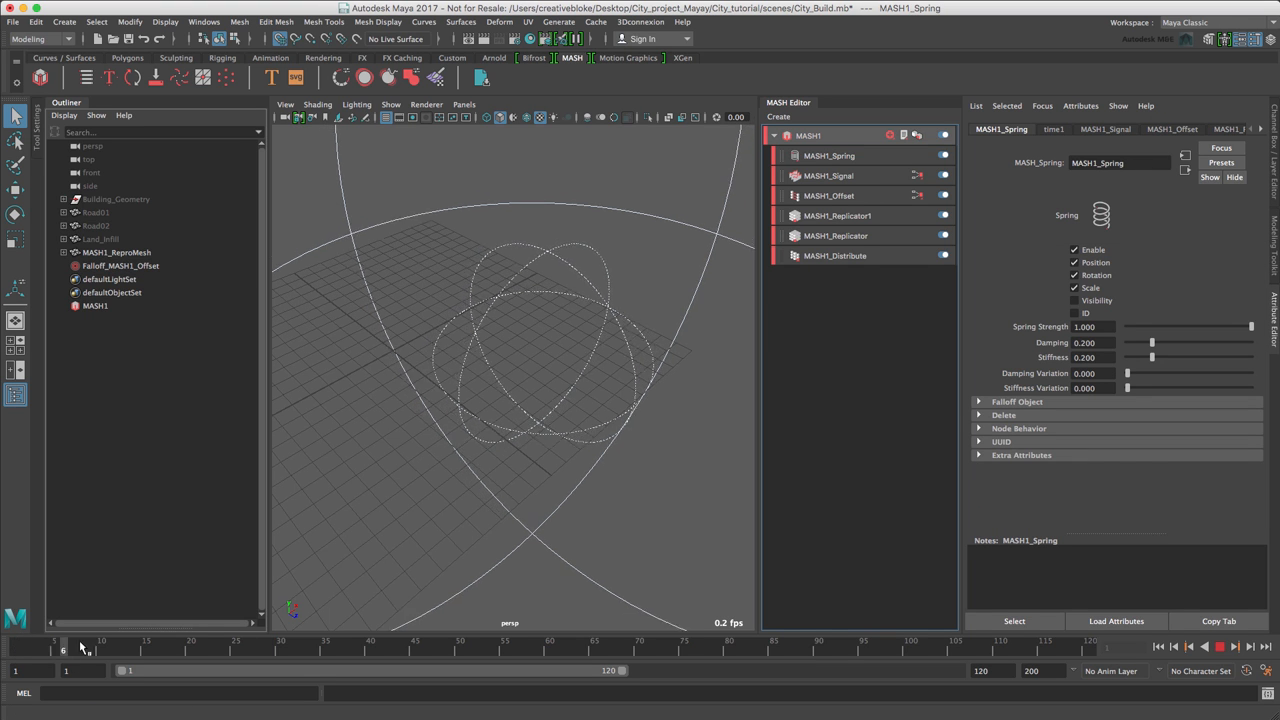
{"action": "left_click_drag", "start_coordinate": [82, 648], "coordinate": [384, 648]}
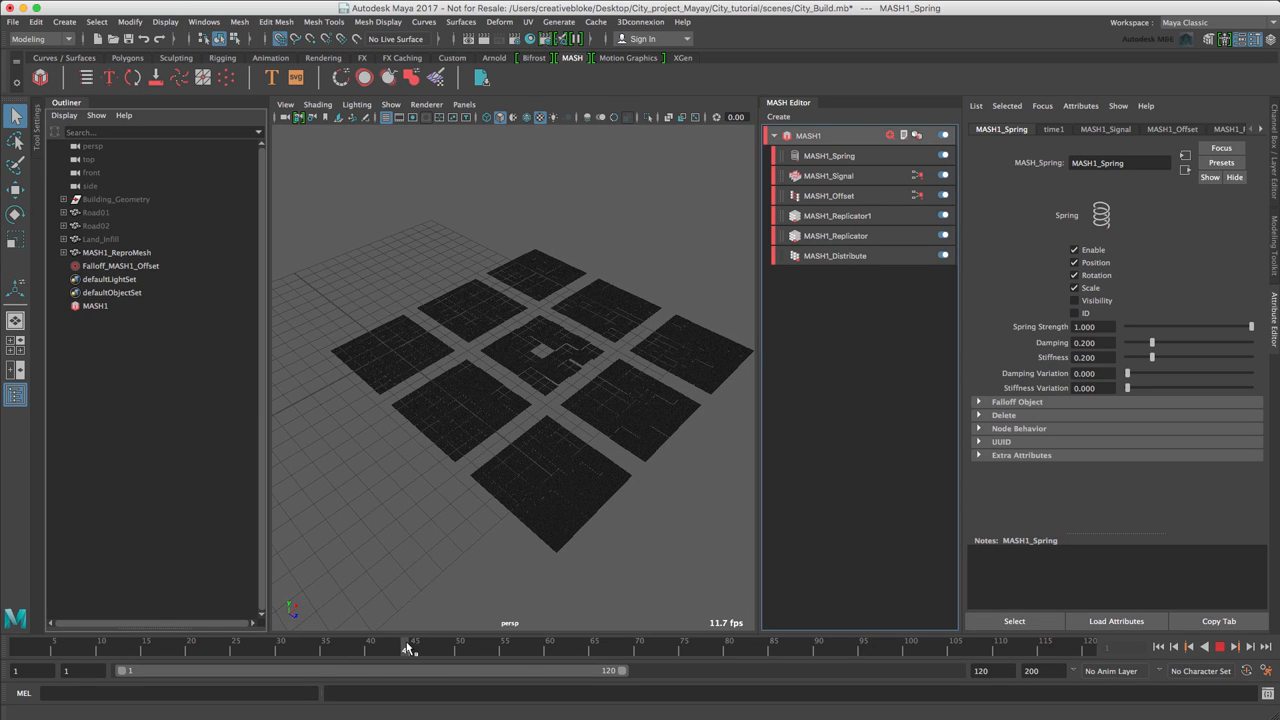
{"action": "left_click", "coordinate": [1206, 646]}
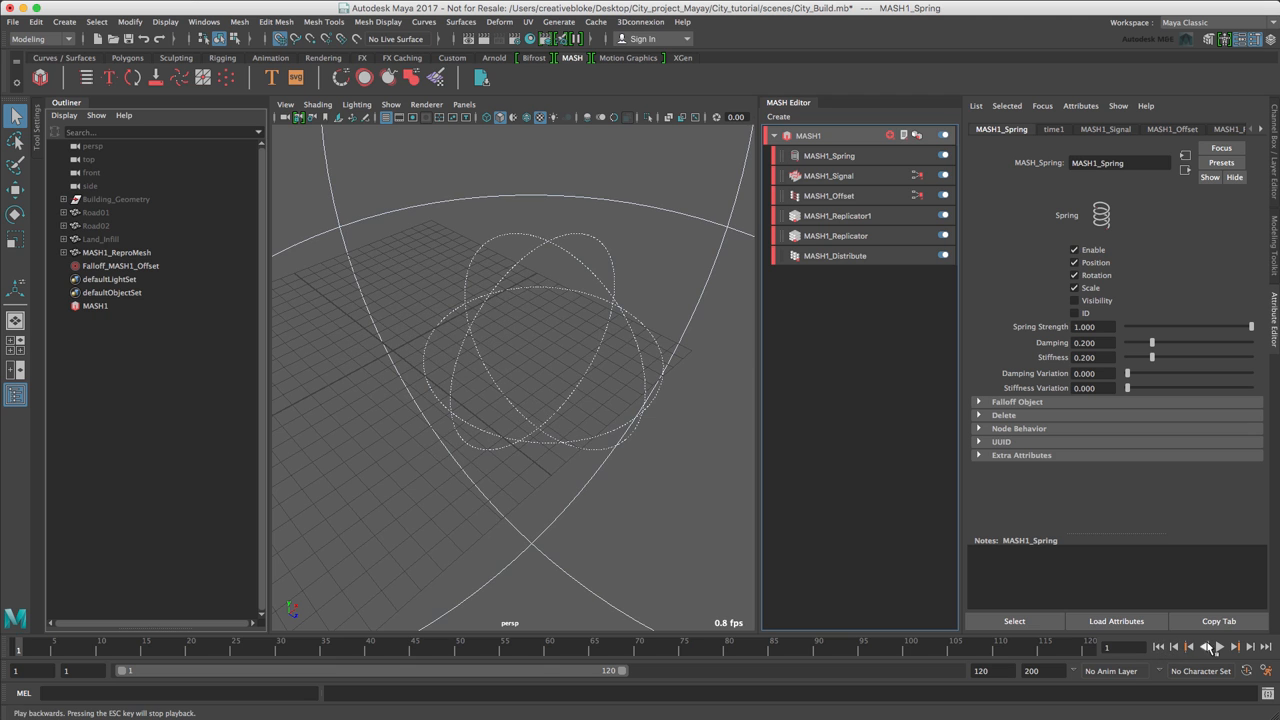
{"action": "left_click", "coordinate": [1220, 646]}
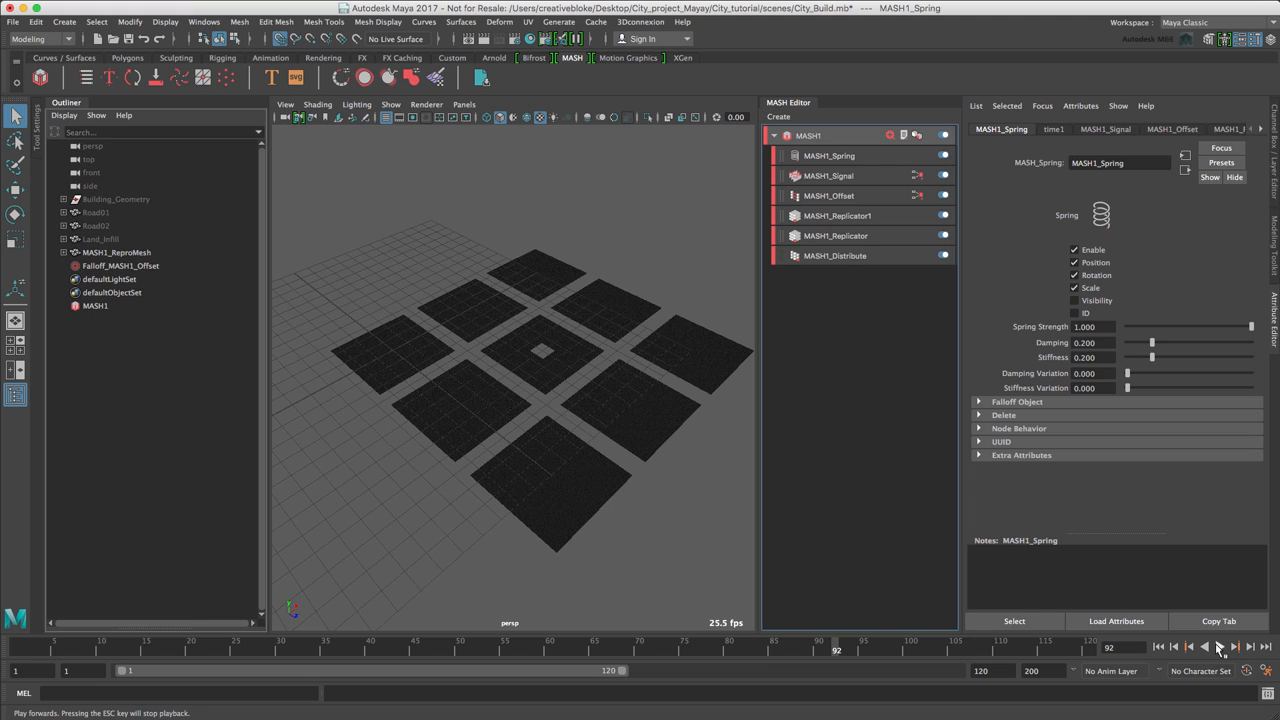
Step: Rename MASH1 to MASH1_Infill in the Outliner and check its repro mesh and falloff objects
{"action": "double_click", "coordinate": [96, 304]}
{"action": "type", "text": "_Infill"}
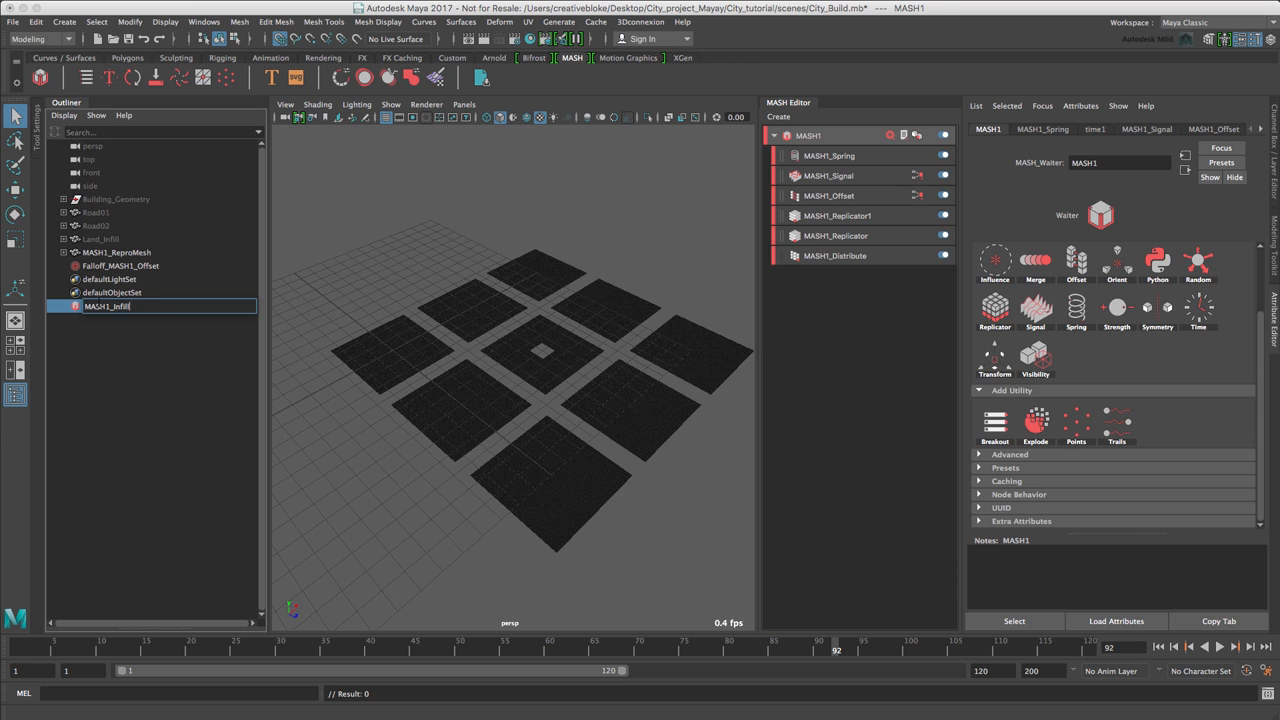
{"action": "left_click", "coordinate": [118, 252]}
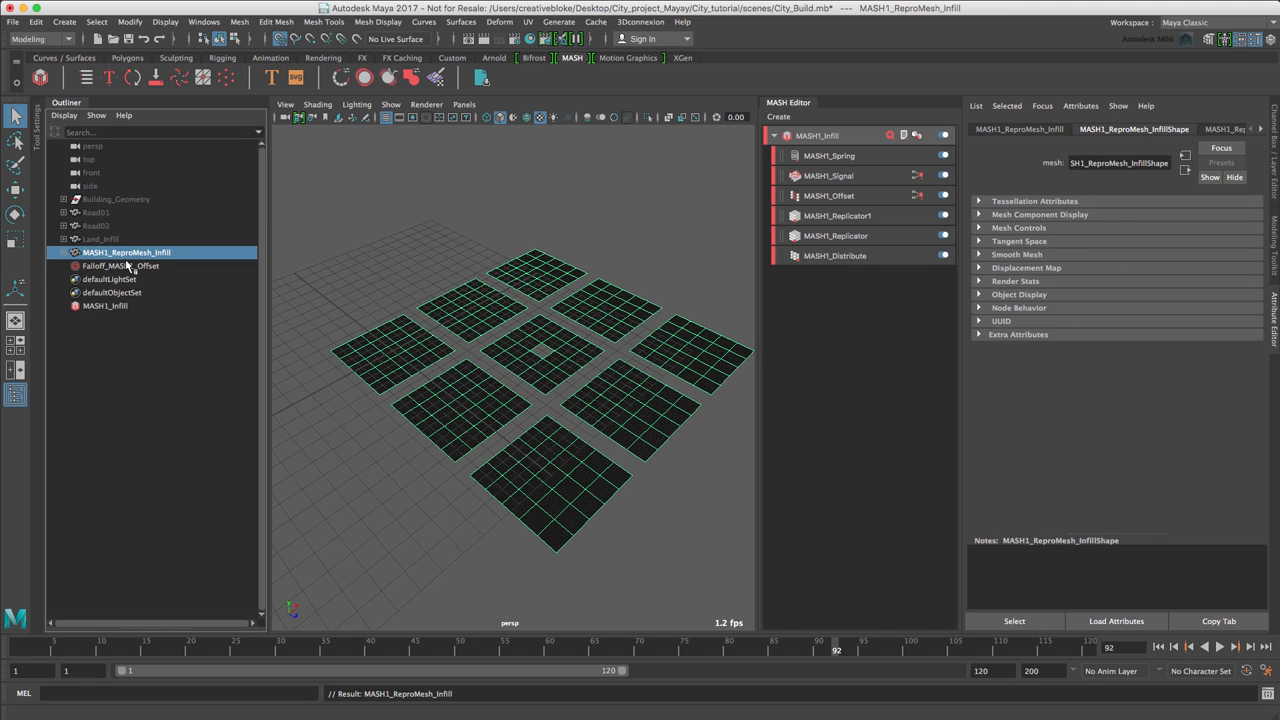
{"action": "left_click", "coordinate": [120, 266]}
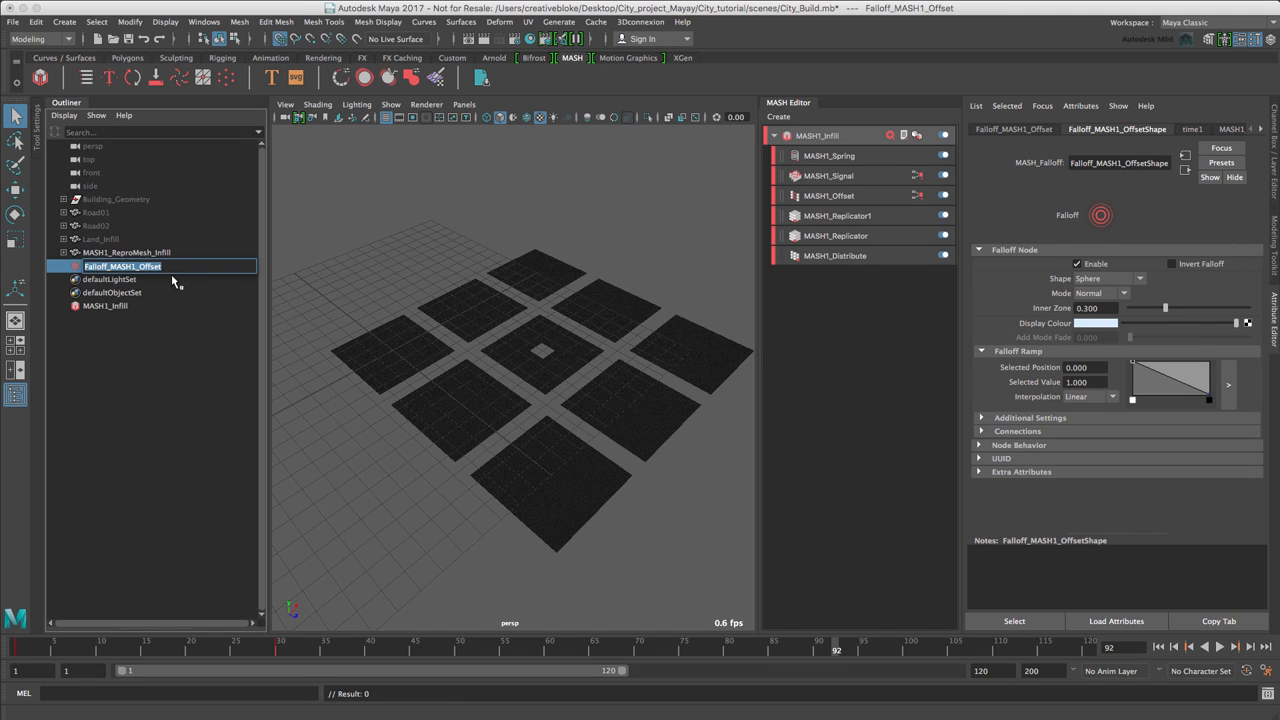